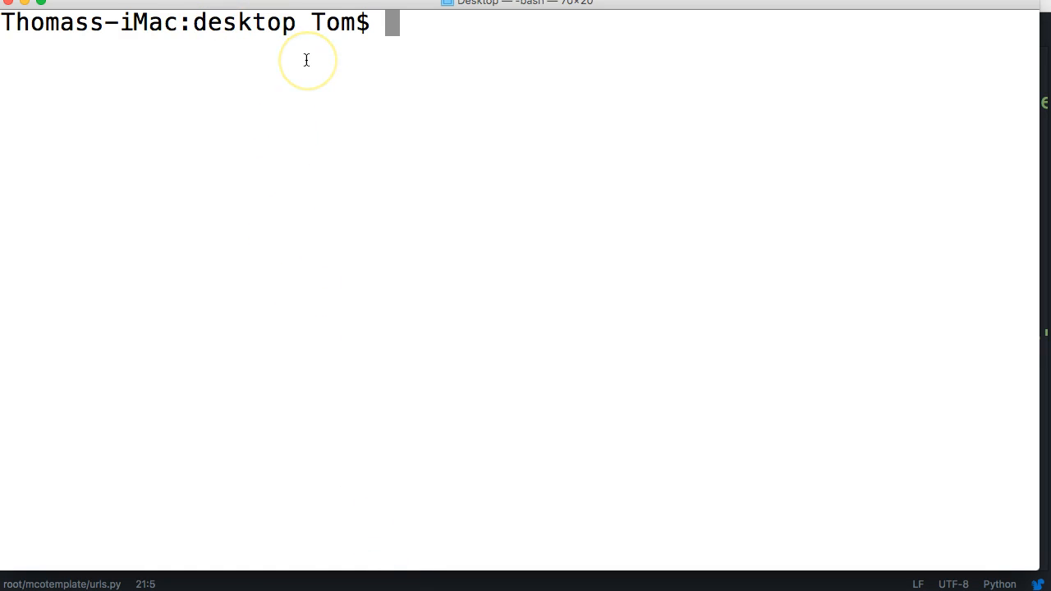
# Change into the django folder and then its template subfolder in Terminal
pyautogui.write('cd')
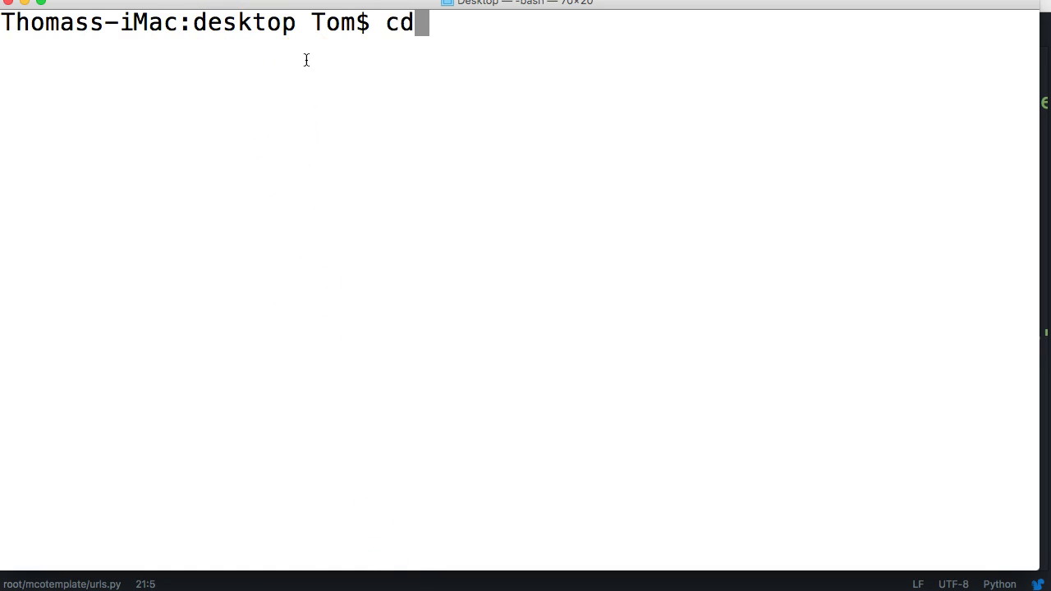
pyautogui.write('django')
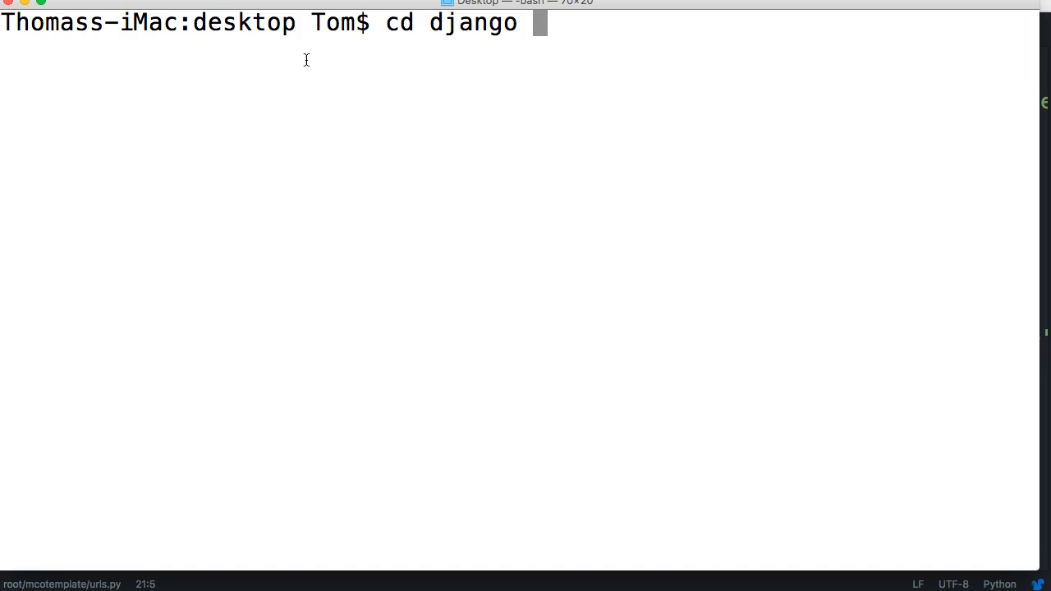
pyautogui.press('Return')
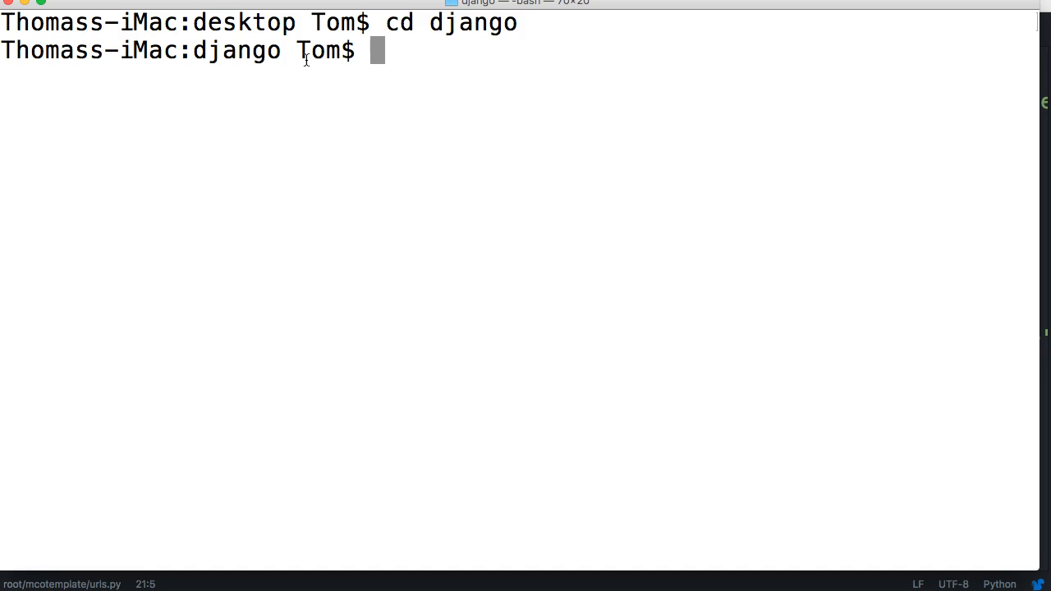
pyautogui.write('cd templat')
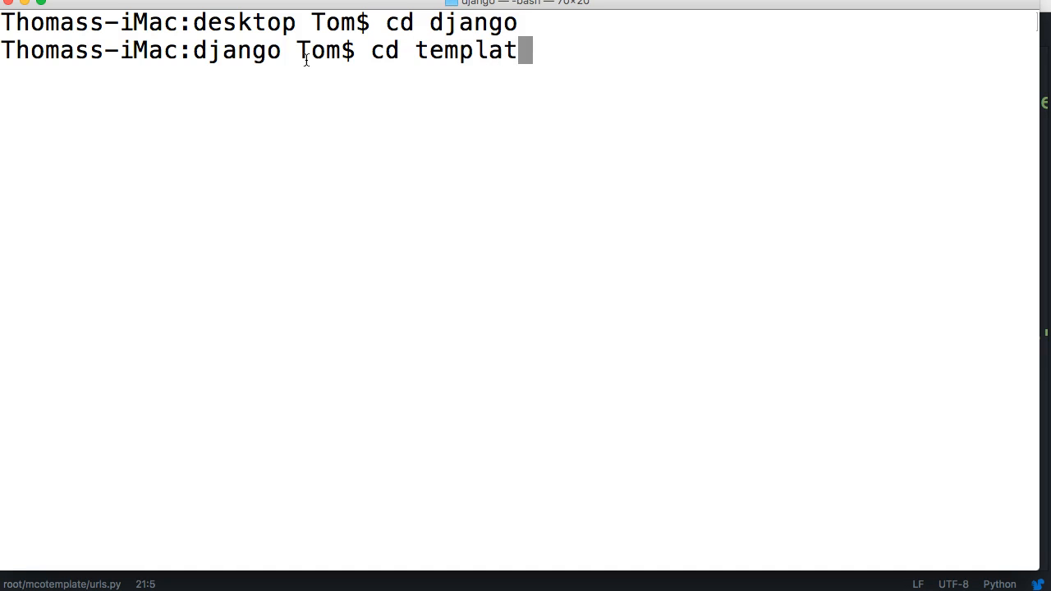
pyautogui.press('Return')
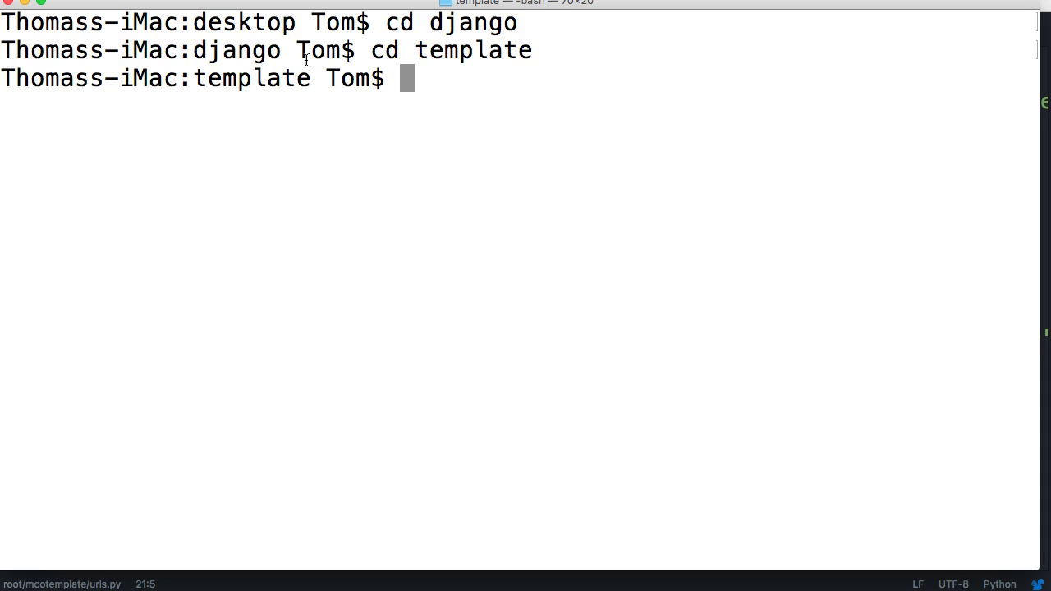
# Activate the template virtual environment with source bin/activate and move into root
pyautogui.write('source')
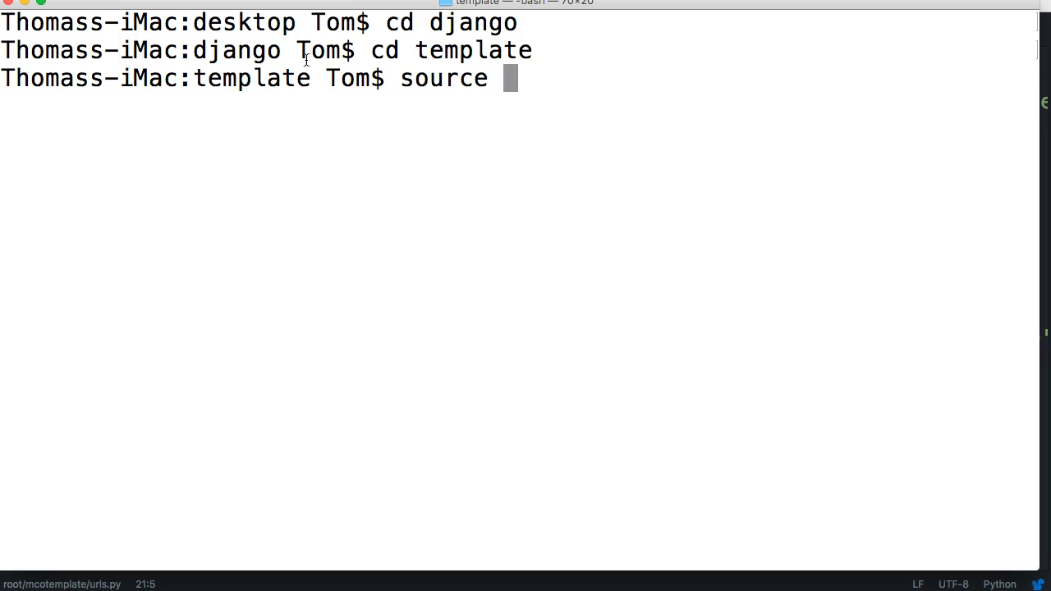
pyautogui.write('bin/acti')
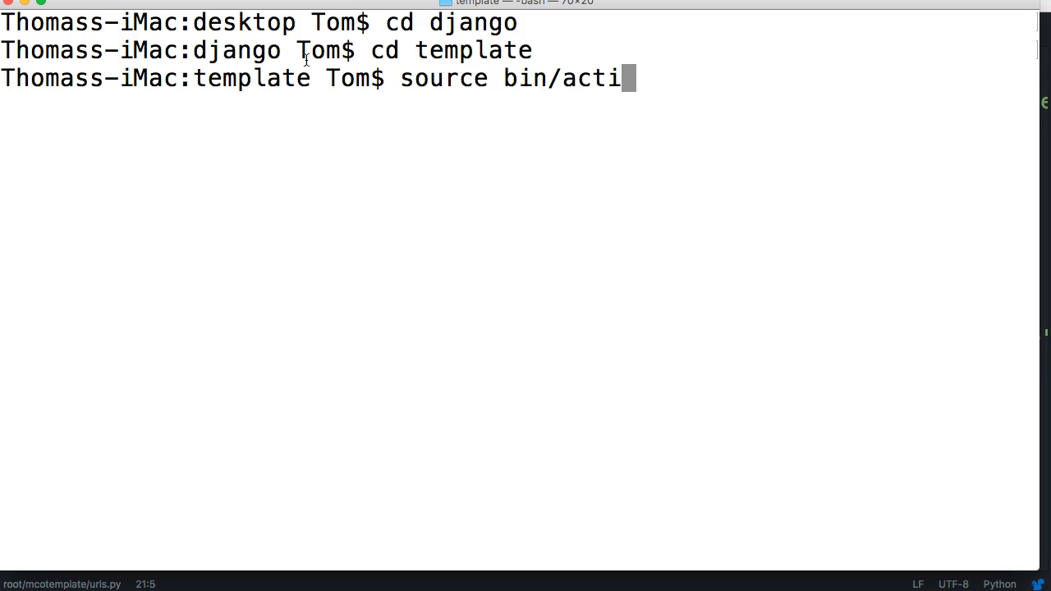
pyautogui.press('Return')
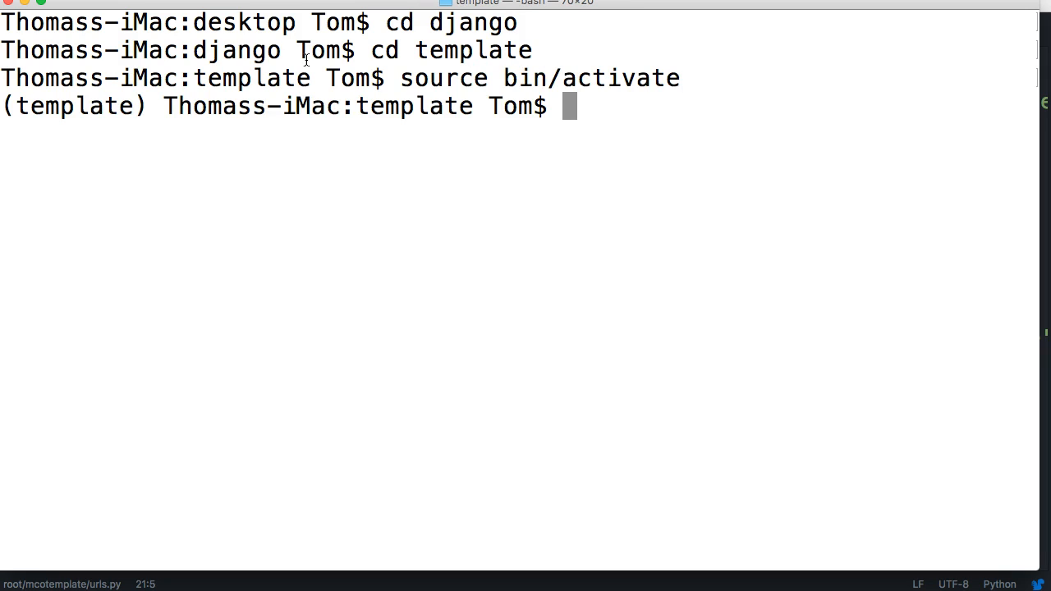
pyautogui.write('cd')
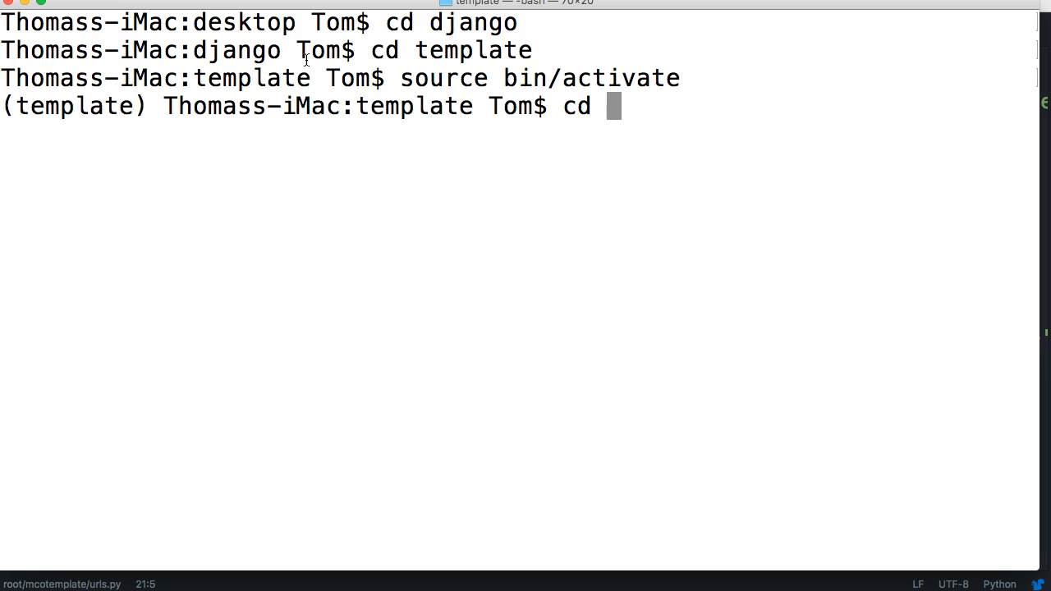
pyautogui.press('Return')
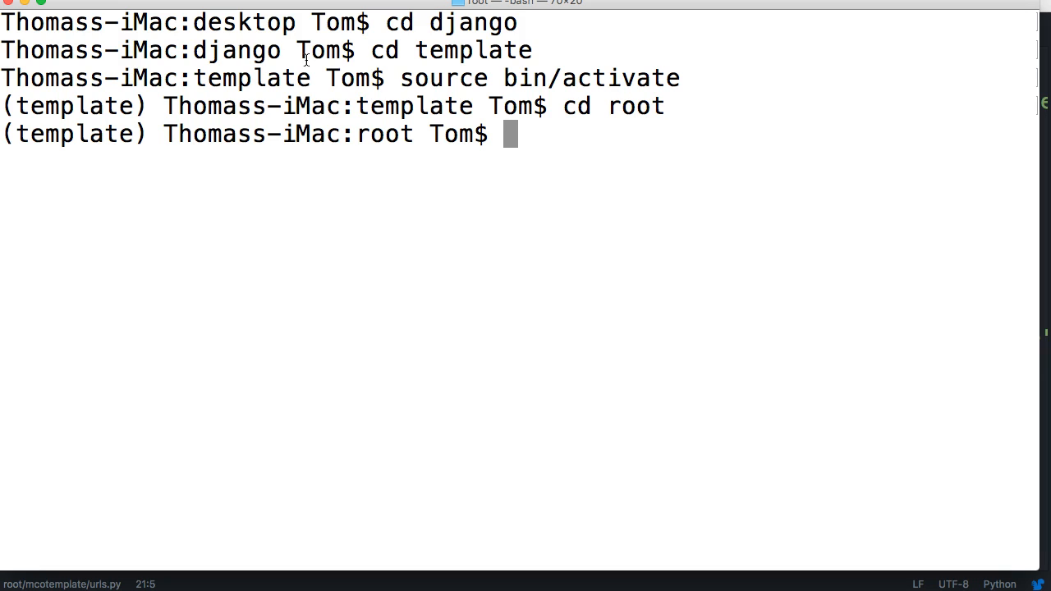
pyautogui.moveTo(242, 328)
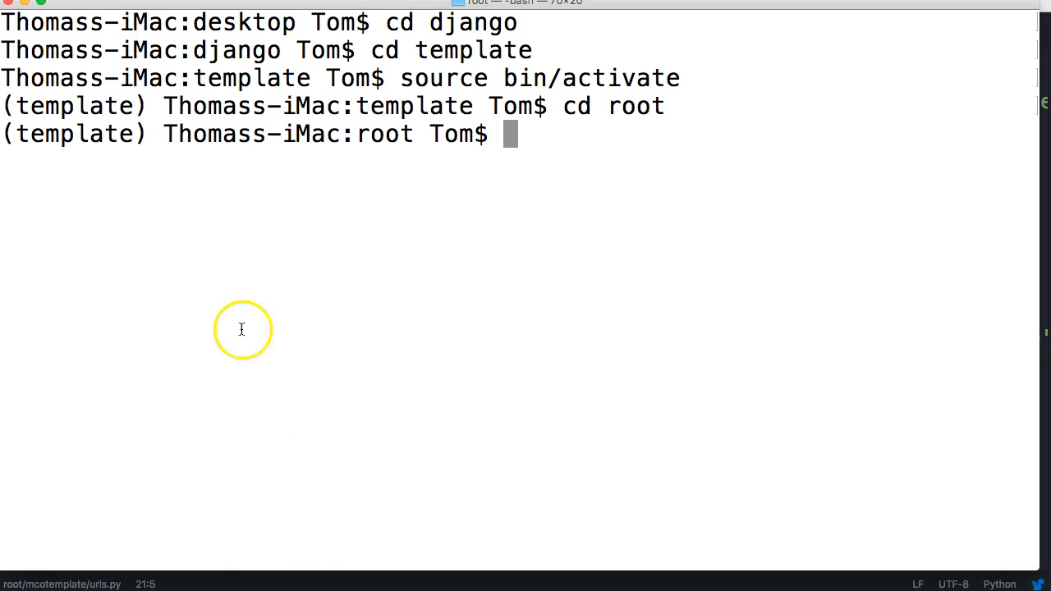
pyautogui.moveTo(343, 156)
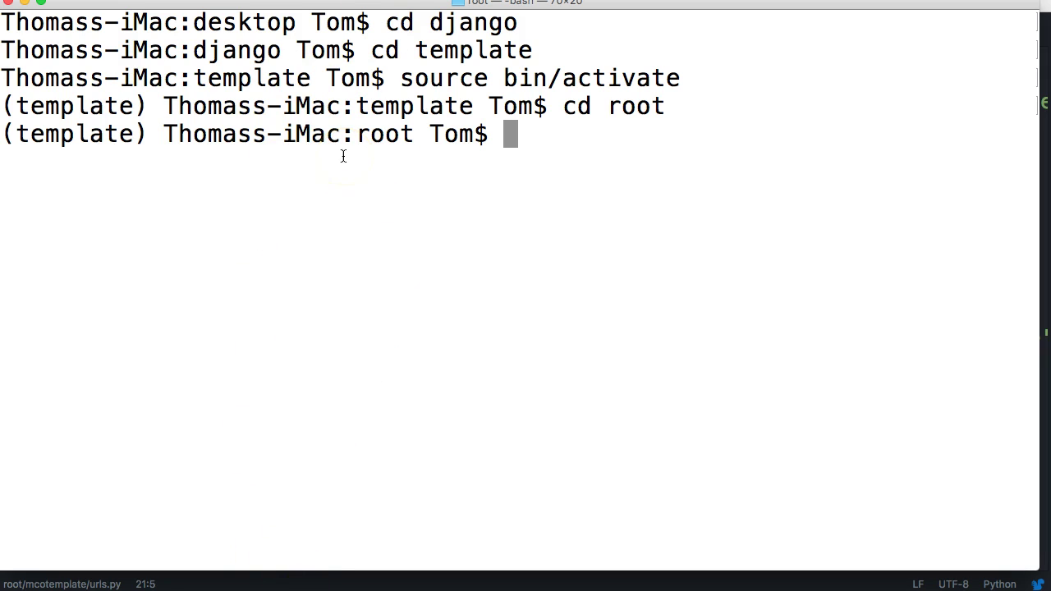
pyautogui.moveTo(480, 92)
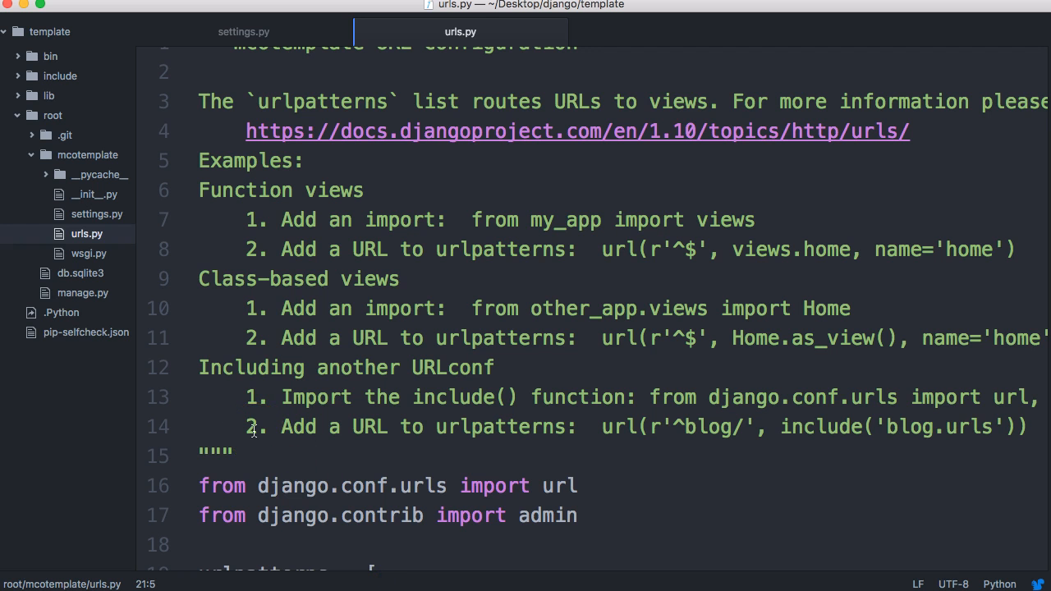
# Close the settings.py and urls.py tabs and create a new untitled file
pyautogui.click(243, 31)
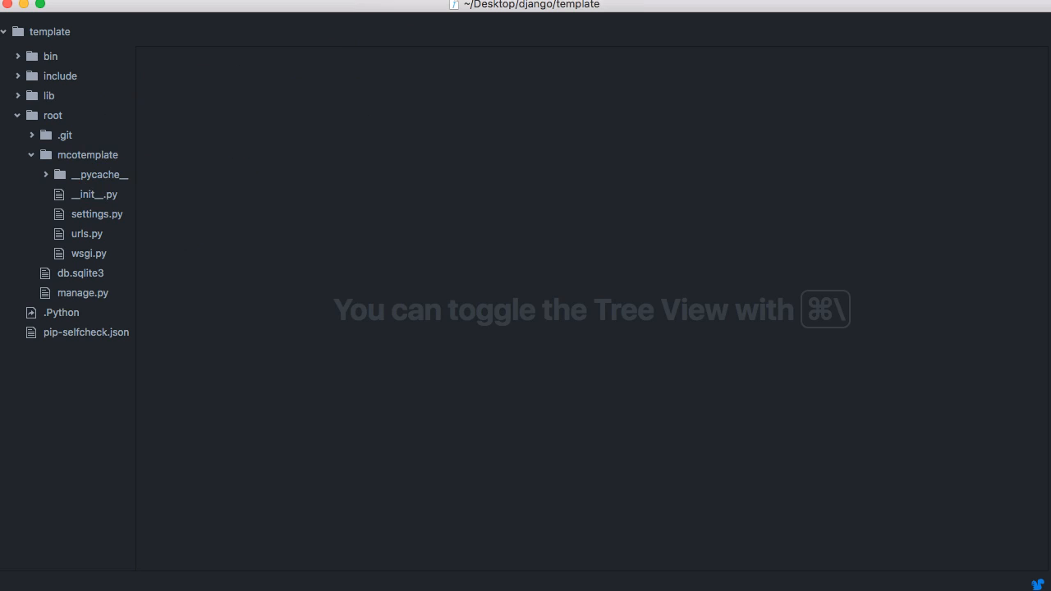
pyautogui.click(25, 6)
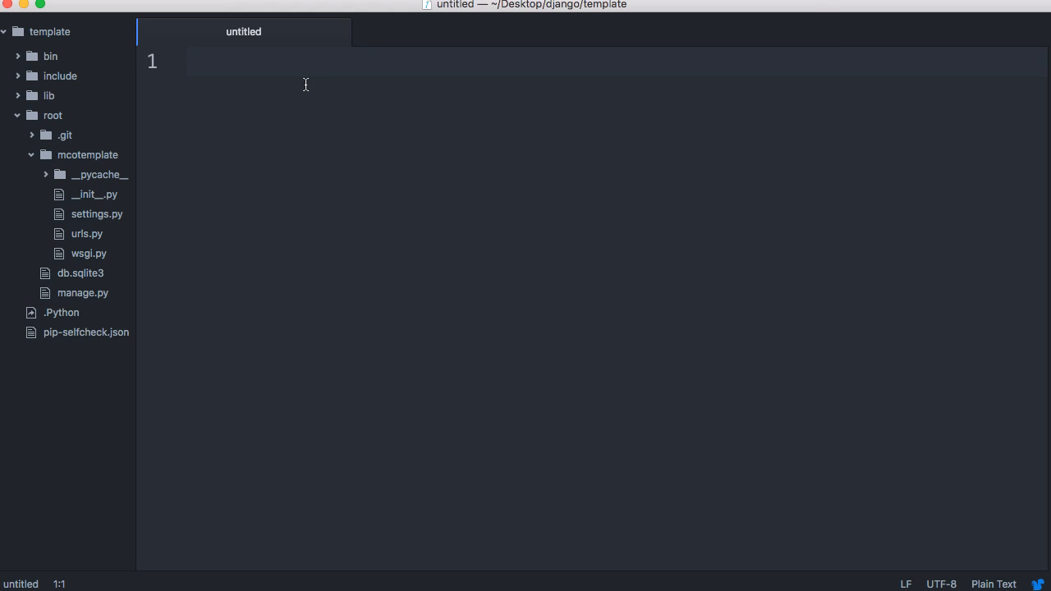
pyautogui.press('cmd+s')
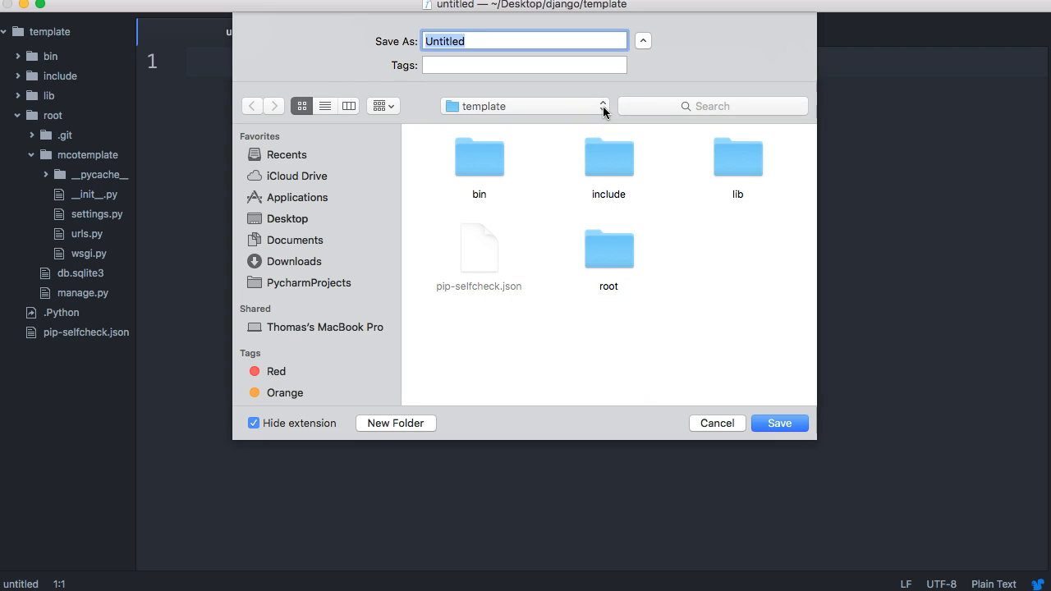
pyautogui.moveTo(113, 220)
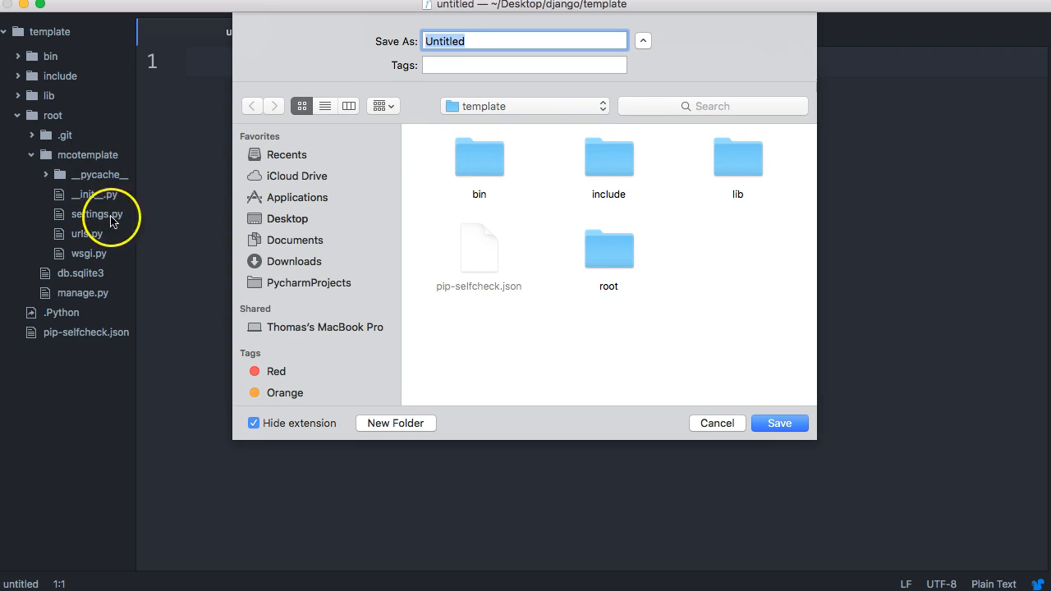
pyautogui.moveTo(611, 75)
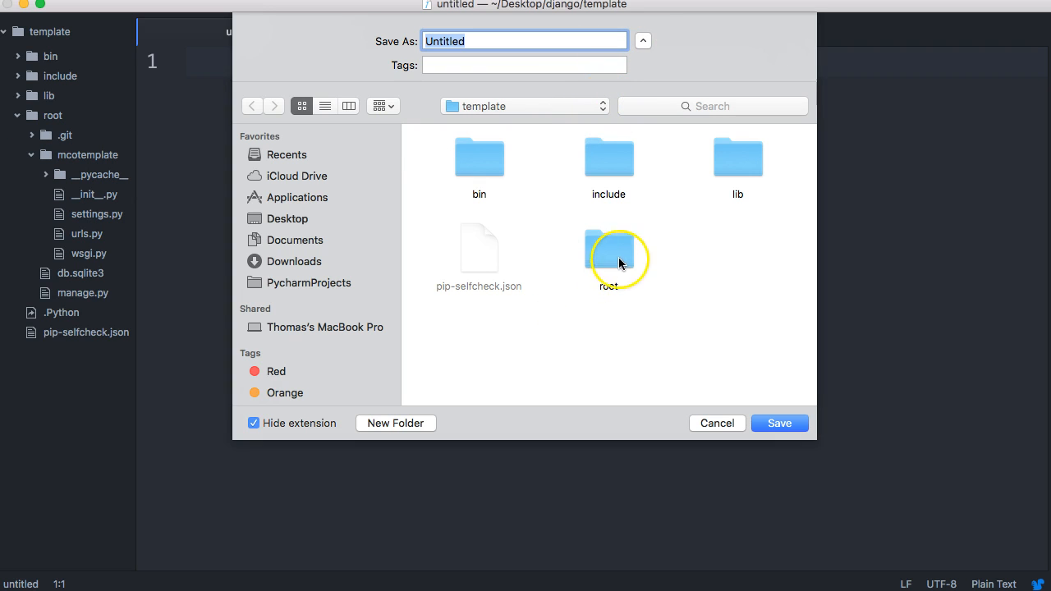
# Save the blank file as local_settings.py in root/mcotemplate
pyautogui.doubleClick(609, 246)
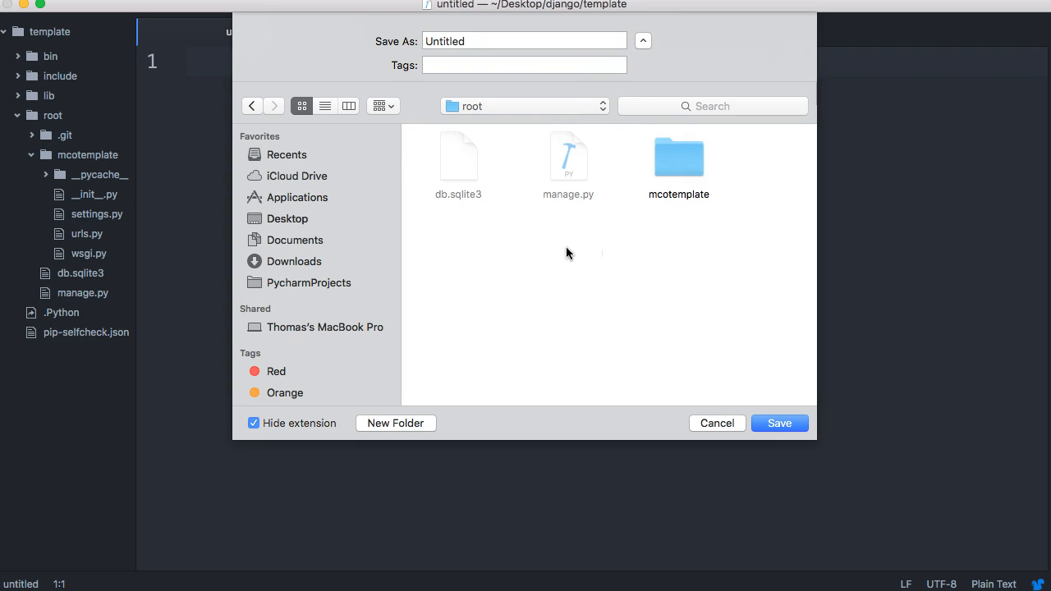
pyautogui.doubleClick(679, 158)
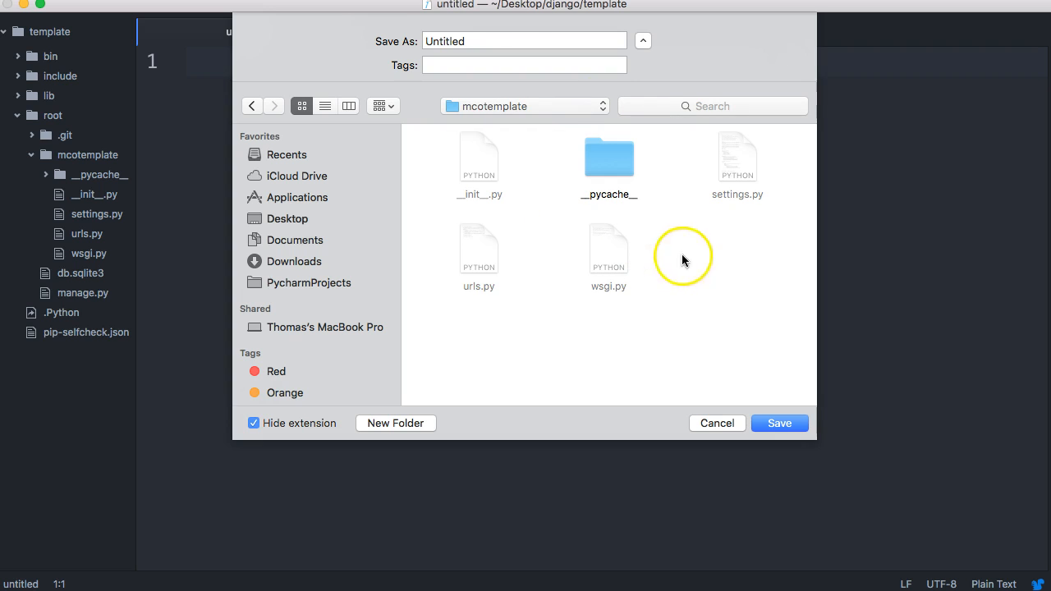
pyautogui.click(524, 40)
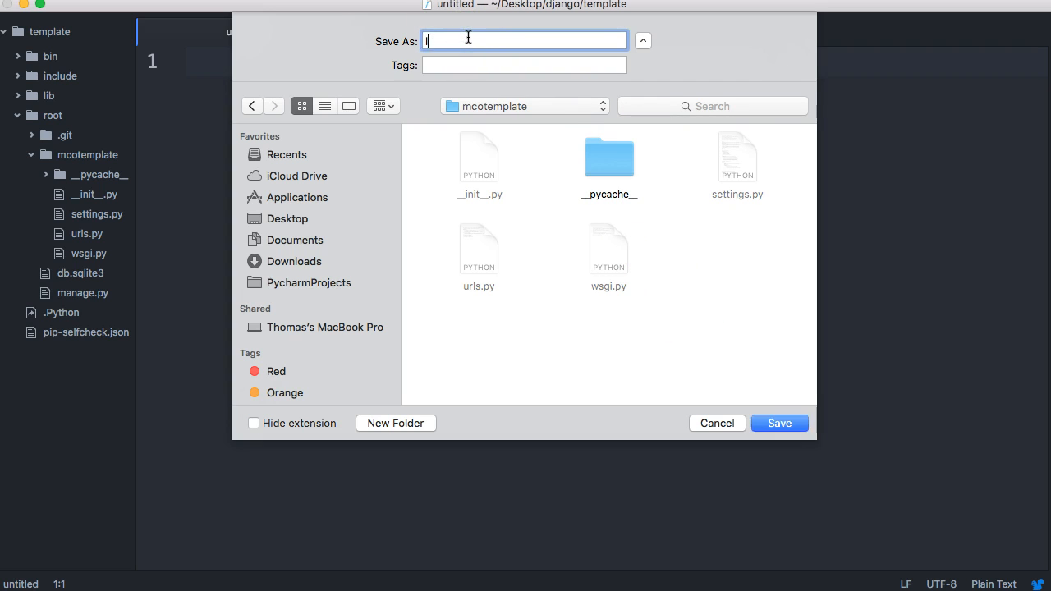
pyautogui.write('local_s')
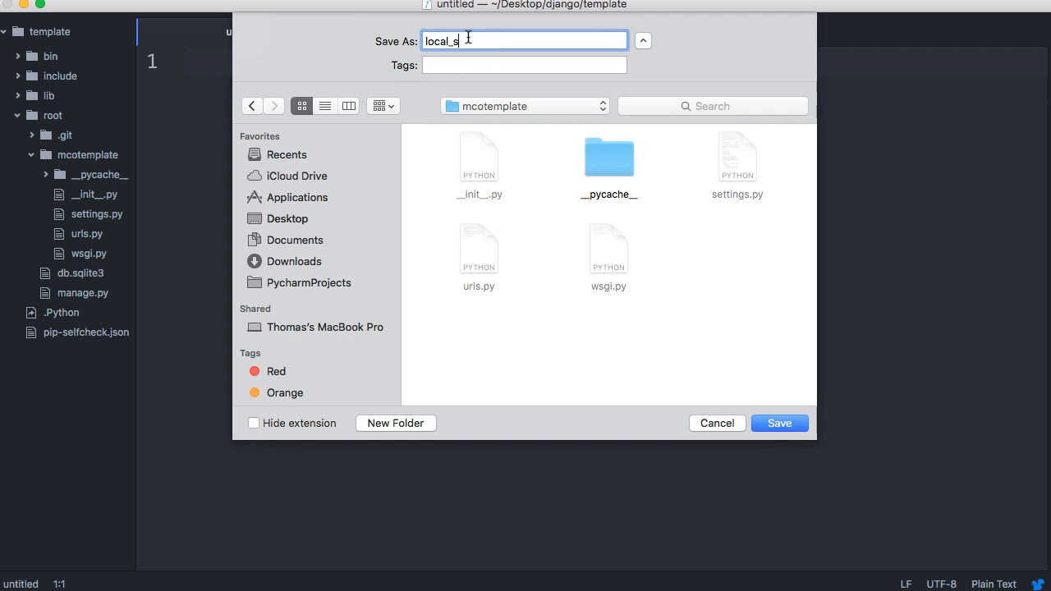
pyautogui.write('ettings.py')
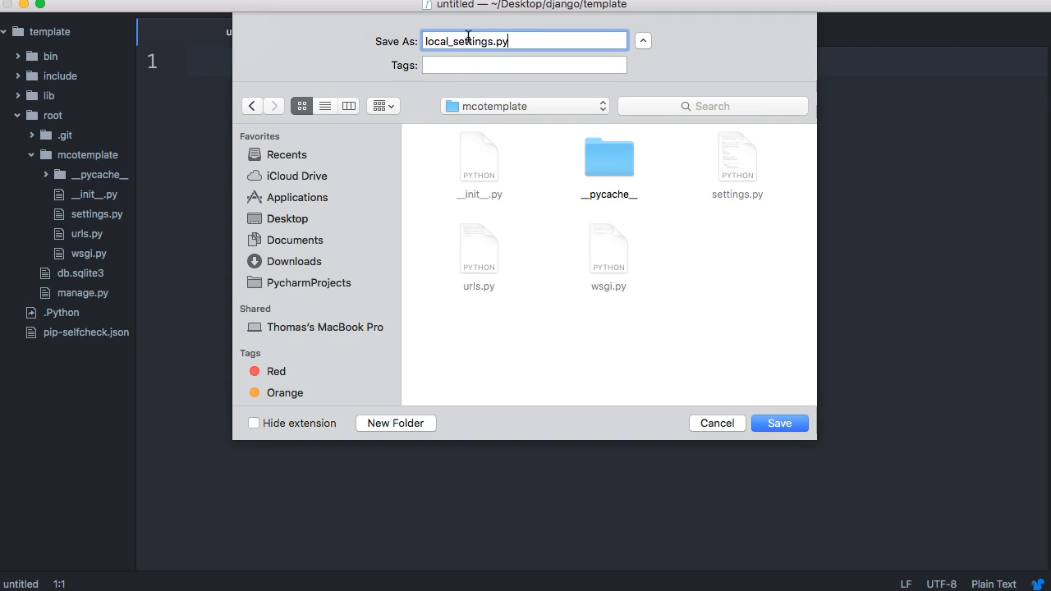
pyautogui.click(779, 423)
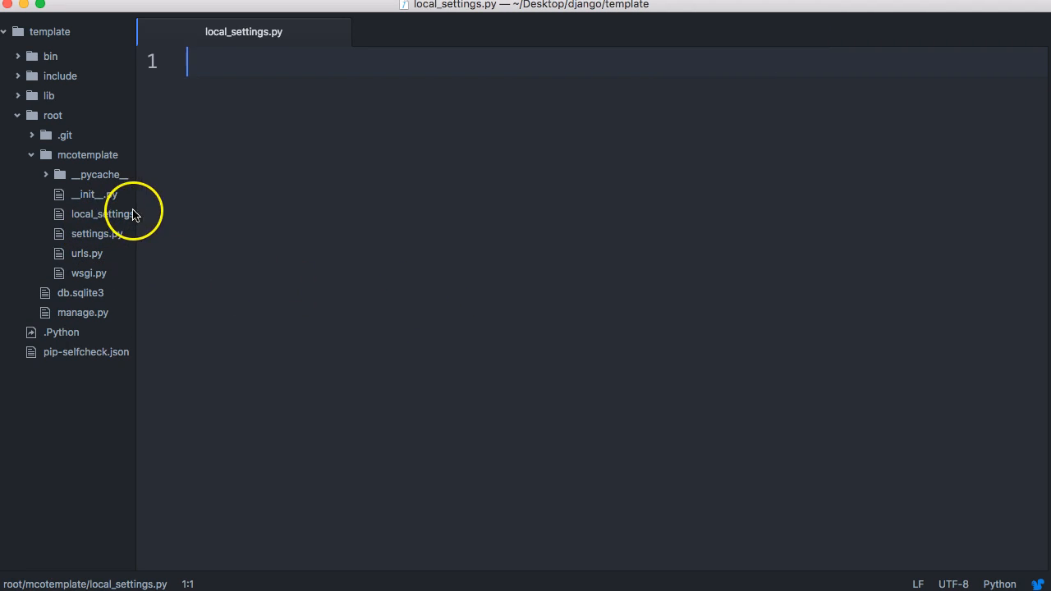
pyautogui.moveTo(139, 208)
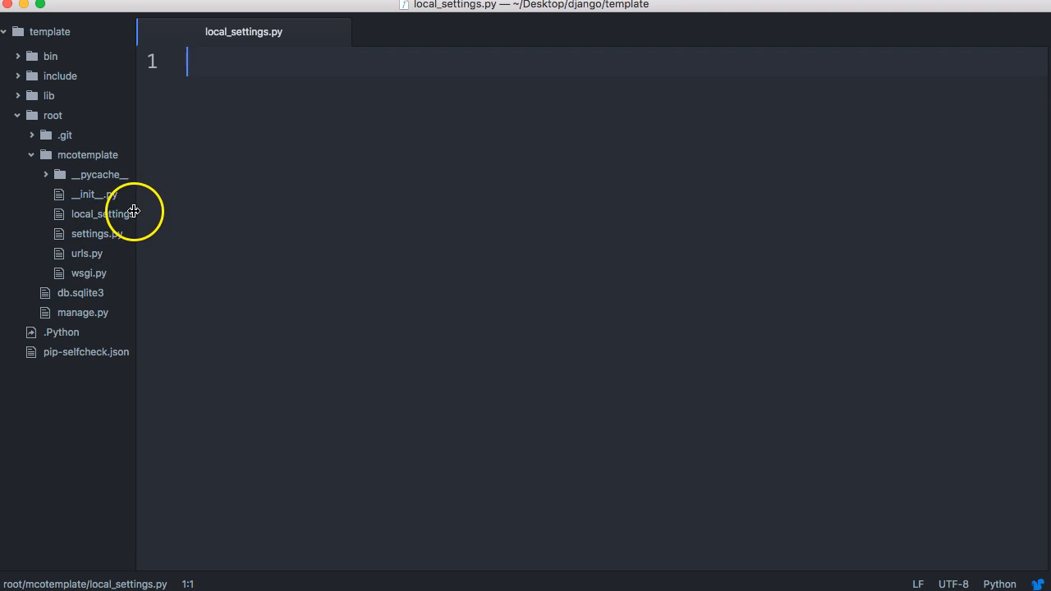
pyautogui.moveTo(195, 232)
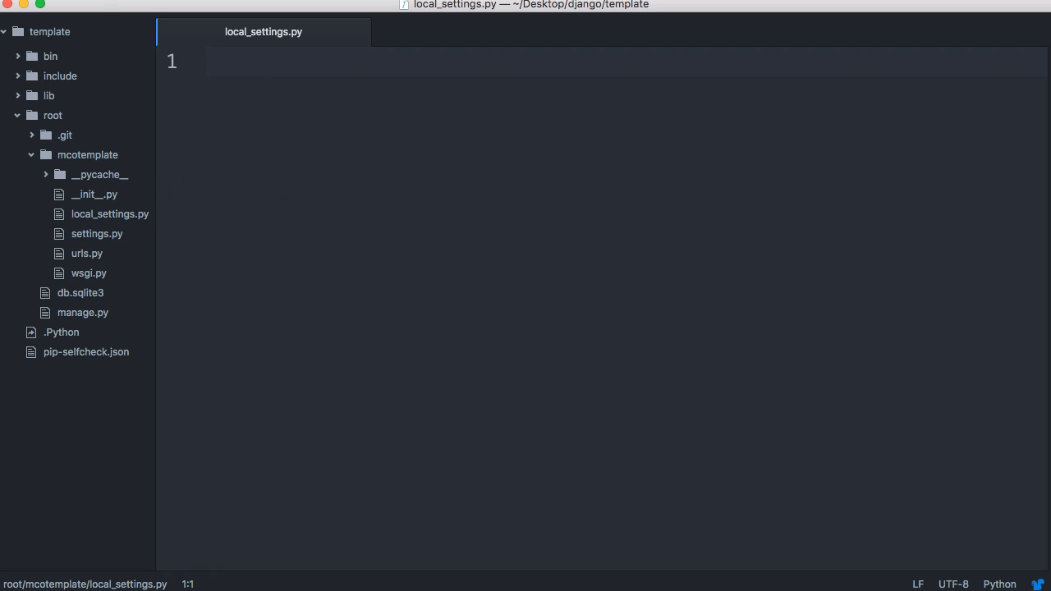
# Create a second untitled file from the local_settings.py editor and open its save dialog
pyautogui.click(495, 181)
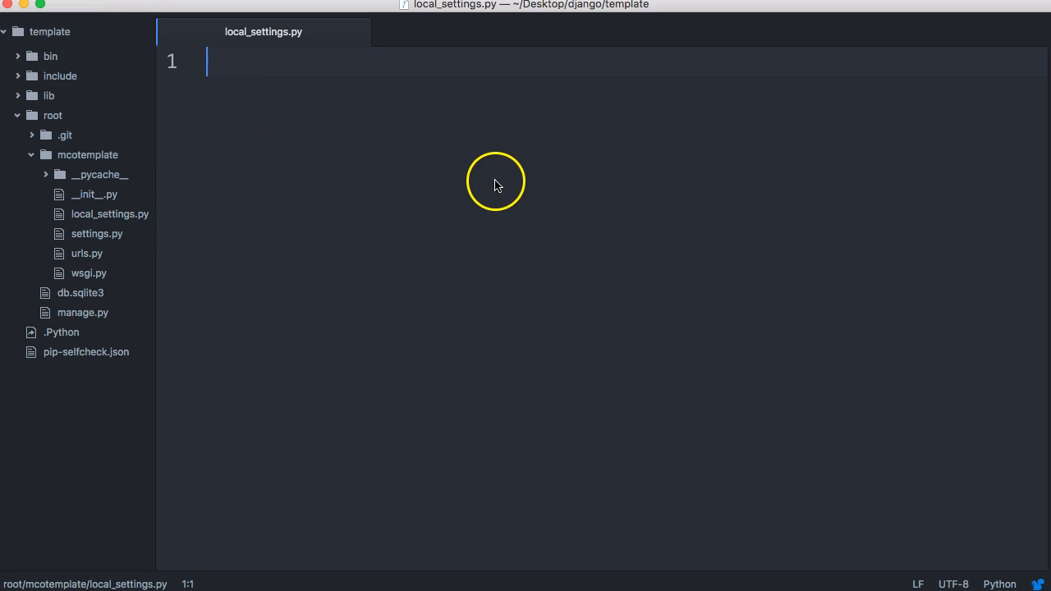
pyautogui.press('cmd+n')
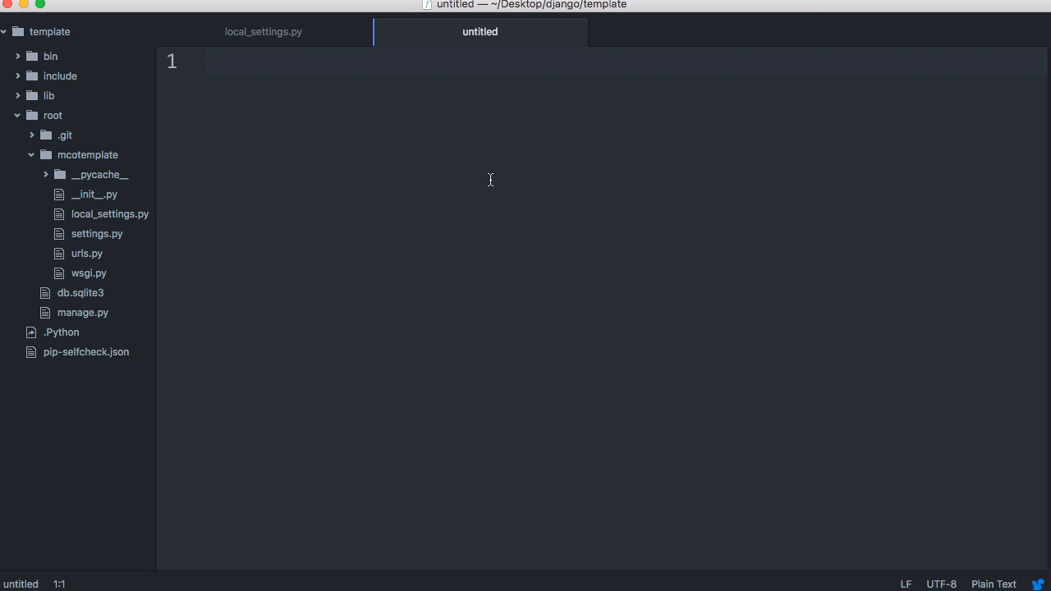
pyautogui.press('cmd+s')
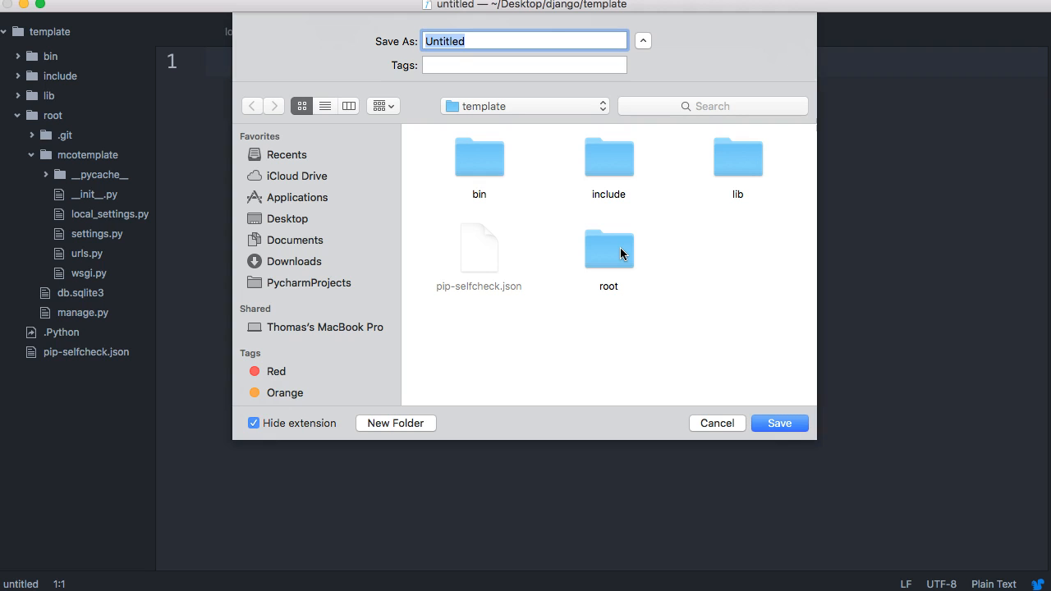
# Save the new file as .gitignore in the root folder, accepting the dot-prefixed name
pyautogui.doubleClick(609, 249)
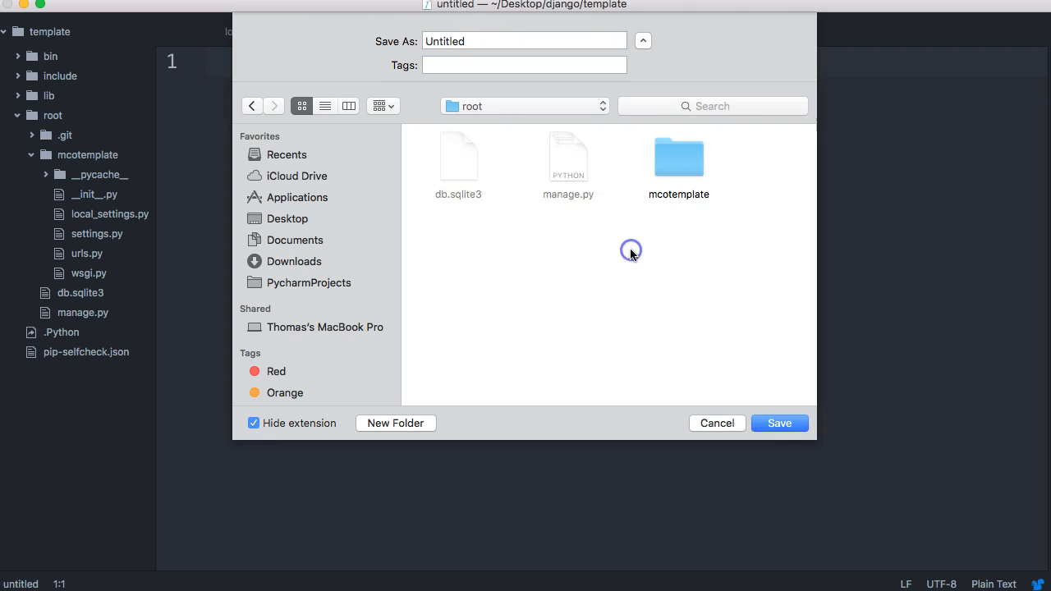
pyautogui.moveTo(514, 214)
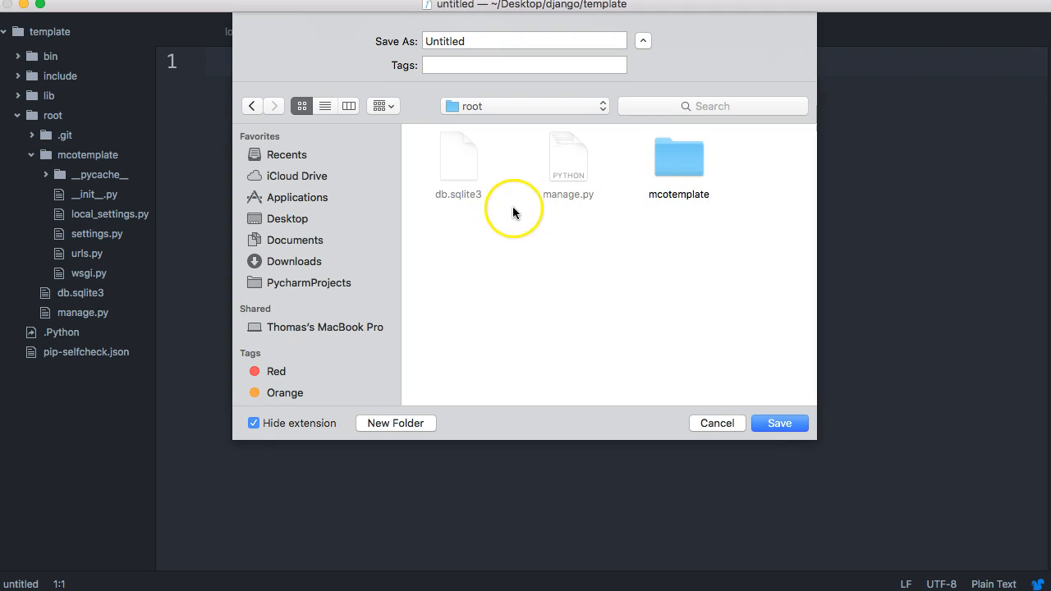
pyautogui.moveTo(511, 236)
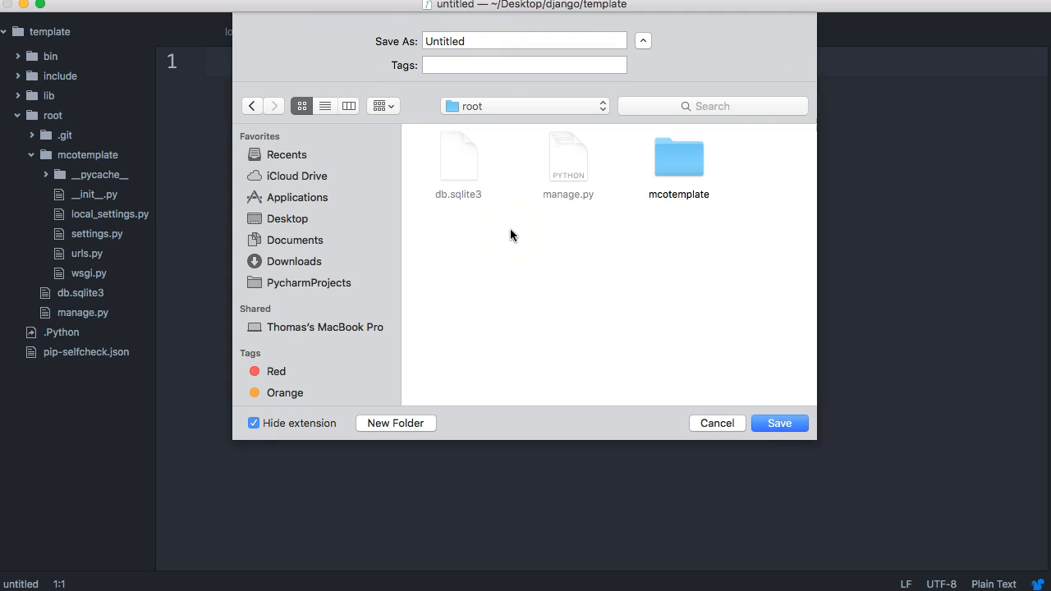
pyautogui.moveTo(575, 210)
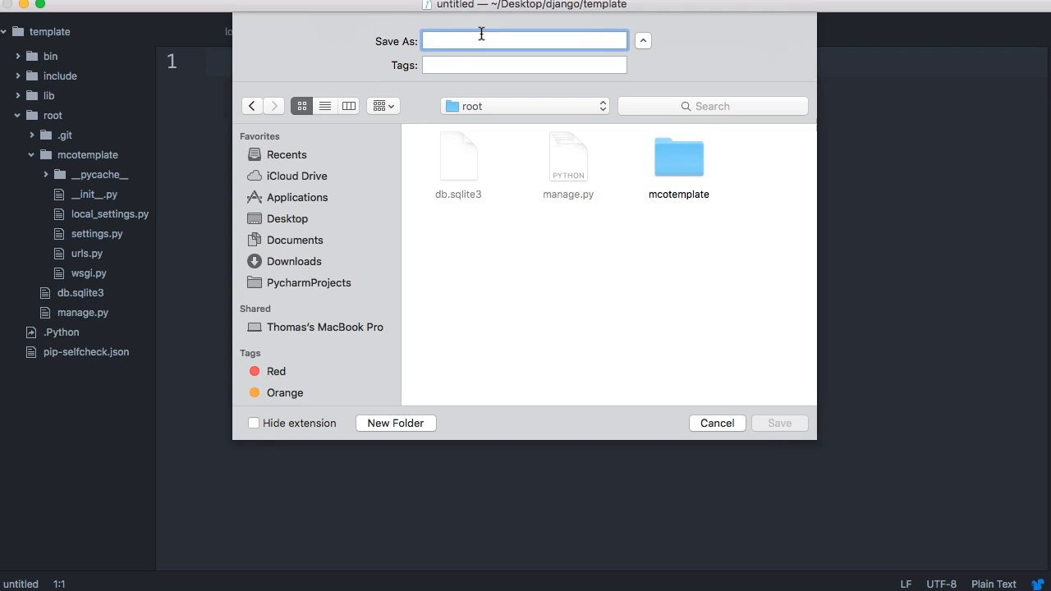
pyautogui.write('.gitignore')
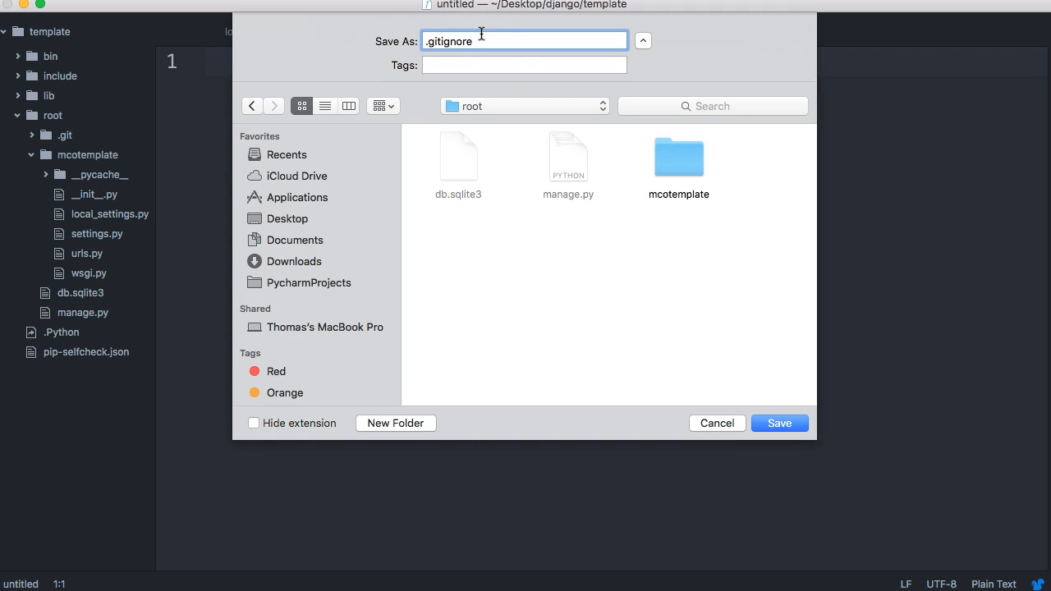
pyautogui.click(779, 423)
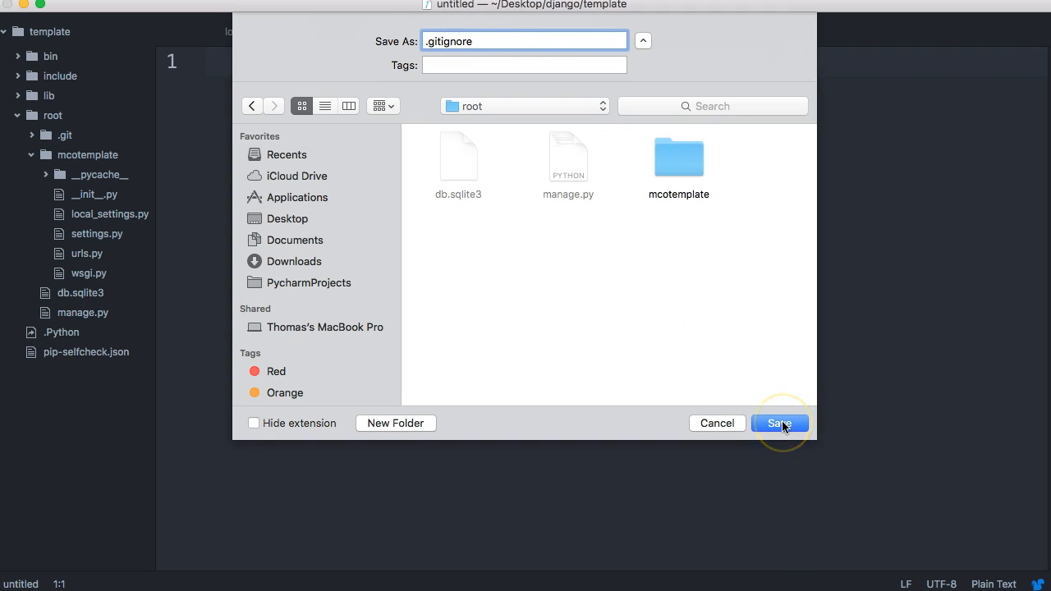
pyautogui.click(778, 423)
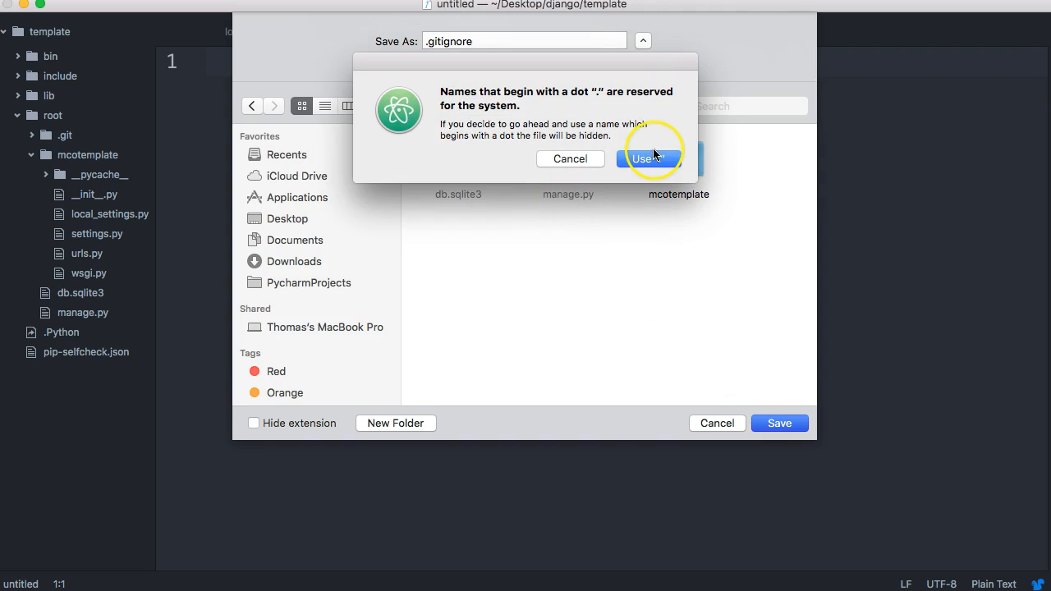
# Add local_settings.py as the single .gitignore entry and save
pyautogui.click(647, 159)
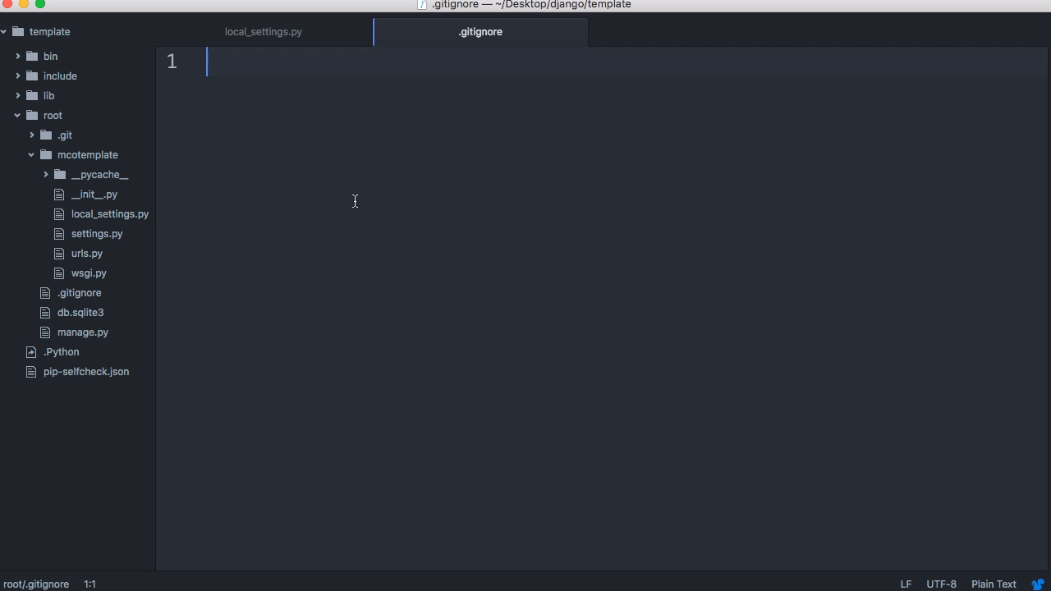
pyautogui.moveTo(307, 188)
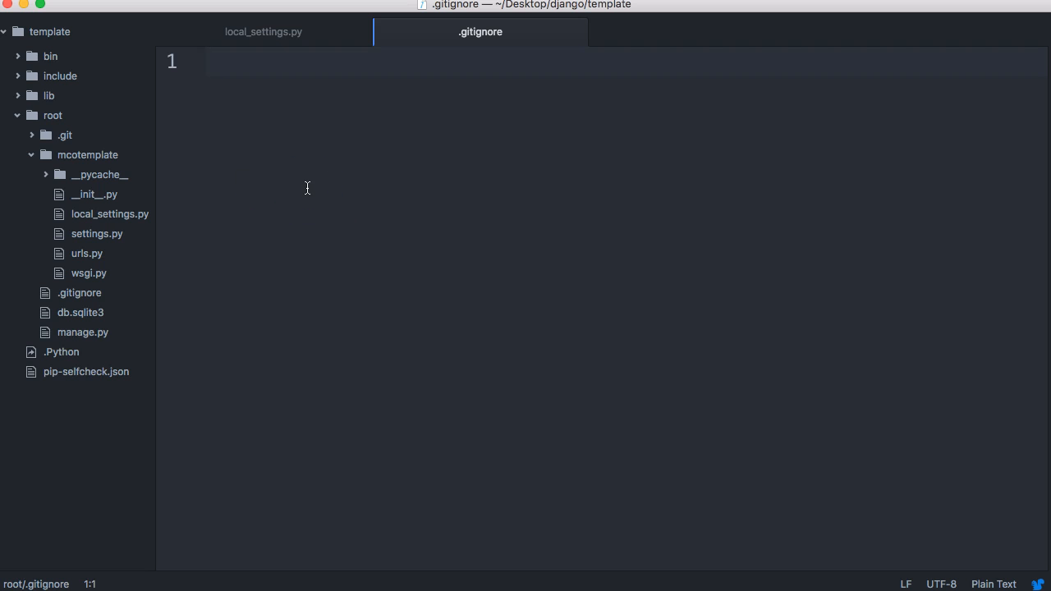
pyautogui.write('local_se')
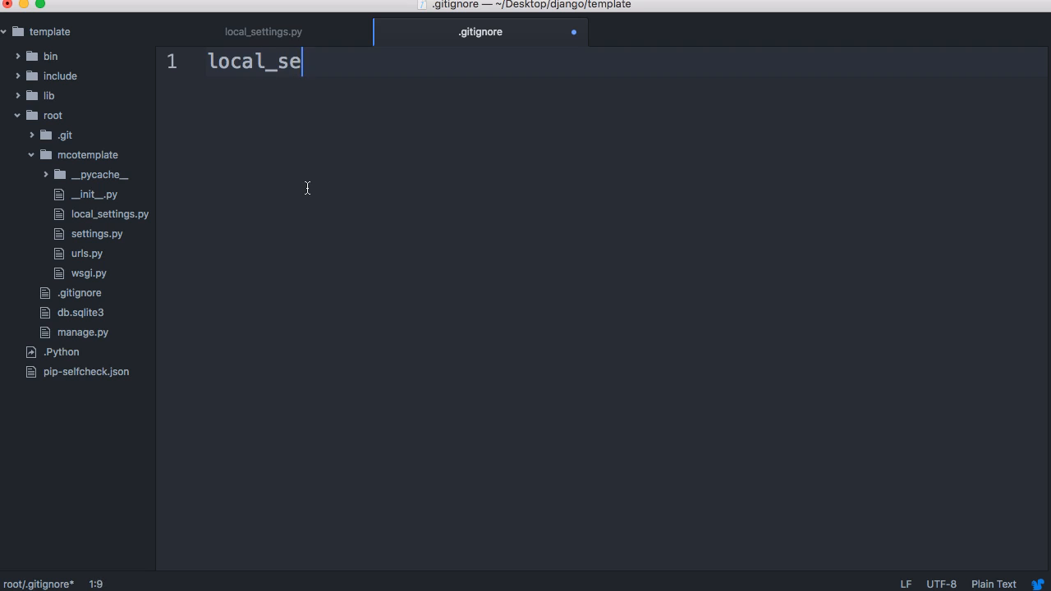
pyautogui.write('ttings.py')
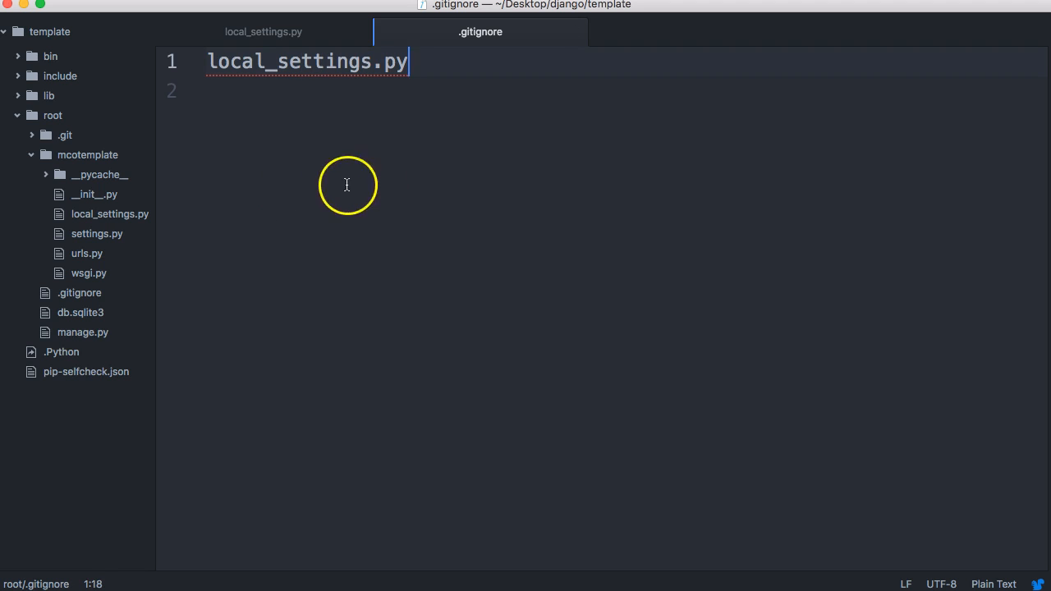
pyautogui.moveTo(449, 131)
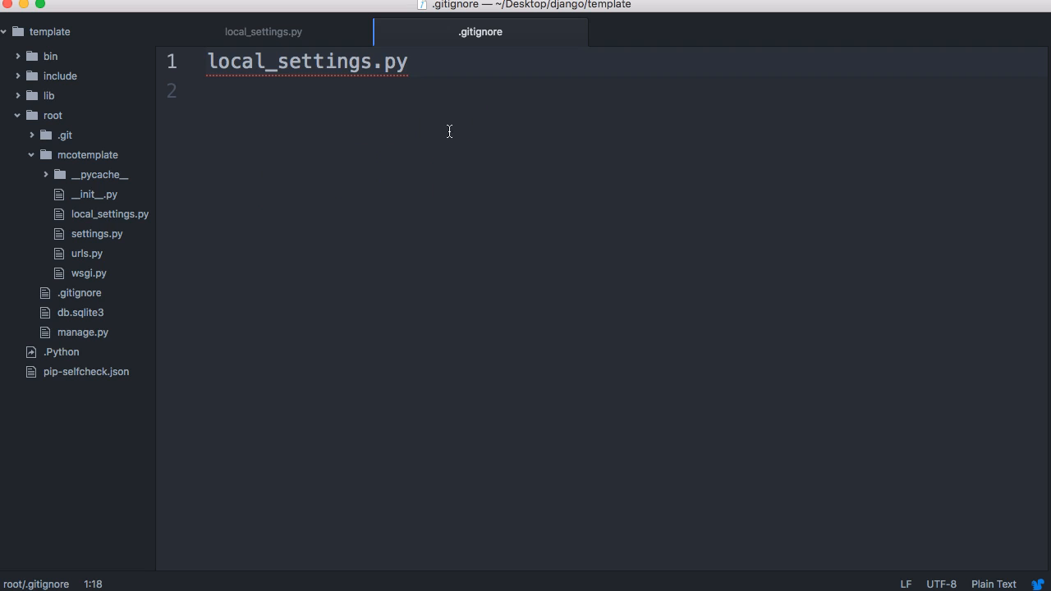
pyautogui.click(409, 62)
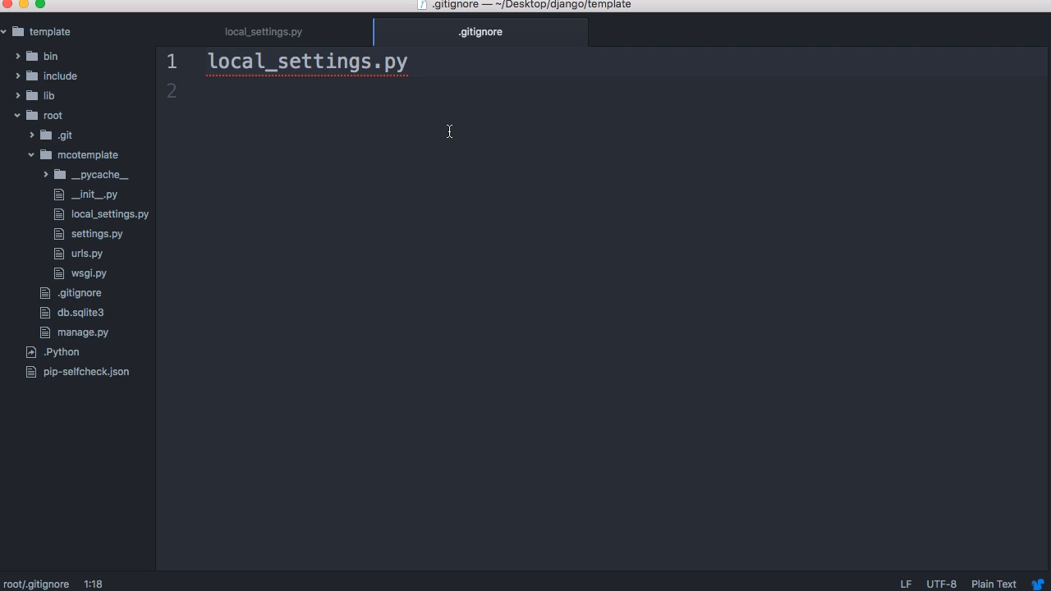
pyautogui.click(408, 61)
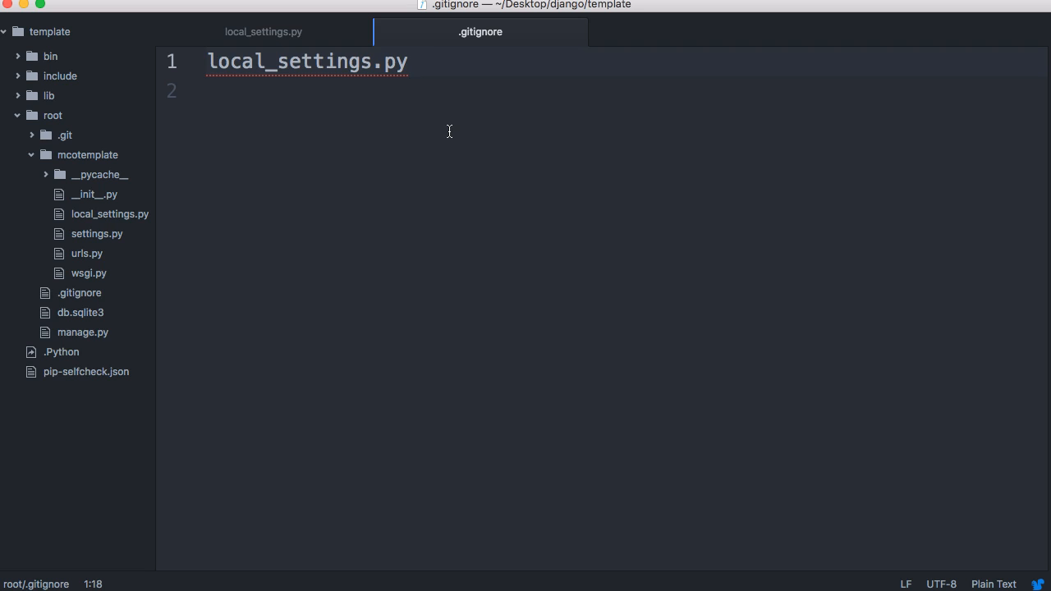
pyautogui.click(409, 61)
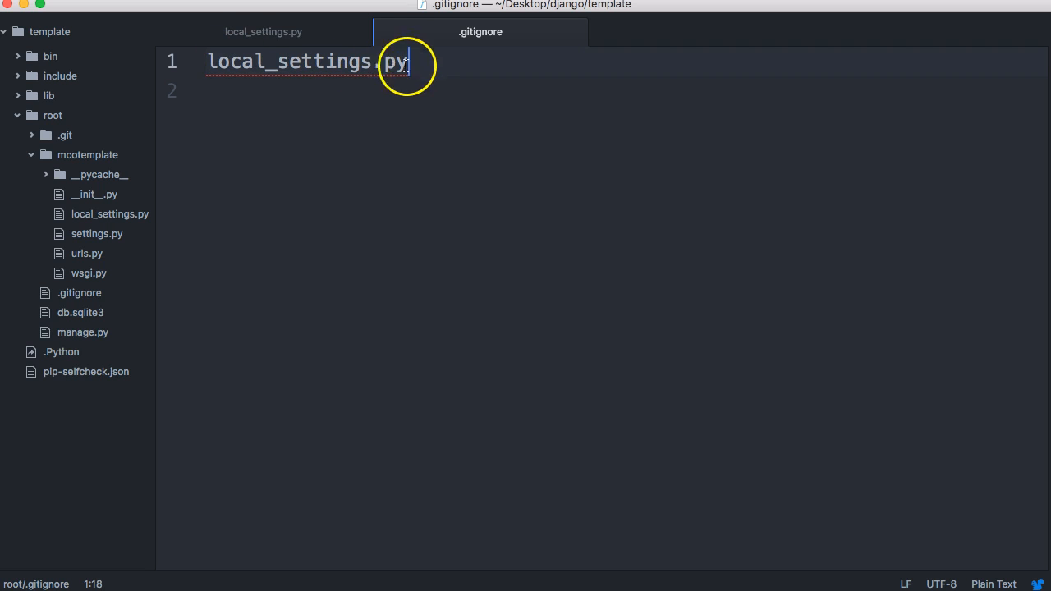
pyautogui.moveTo(296, 59)
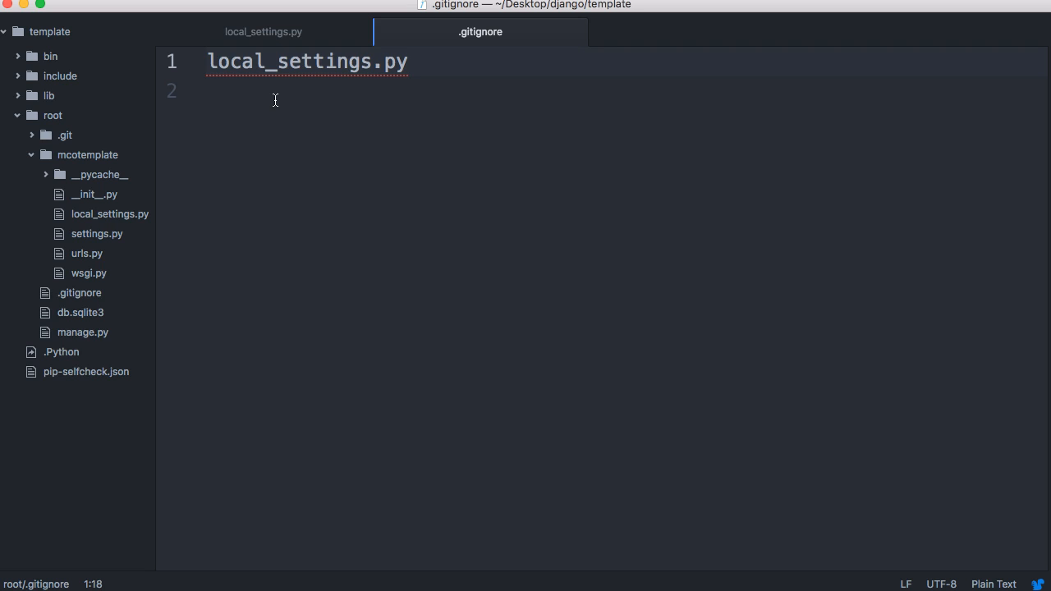
pyautogui.click(409, 61)
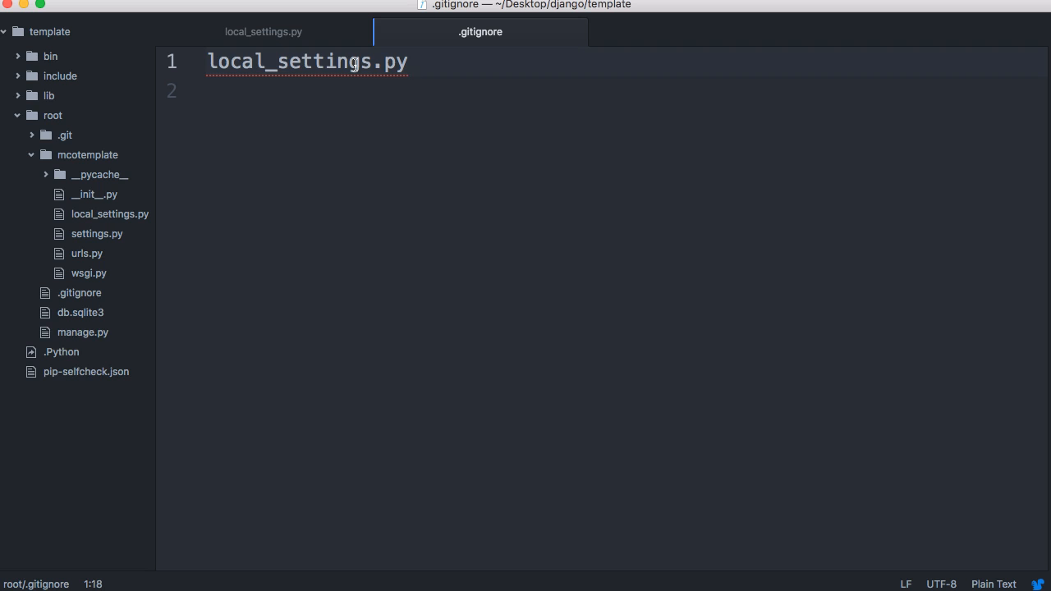
# Return to the empty local_settings.py tab and bring settings.py into view
pyautogui.click(262, 31)
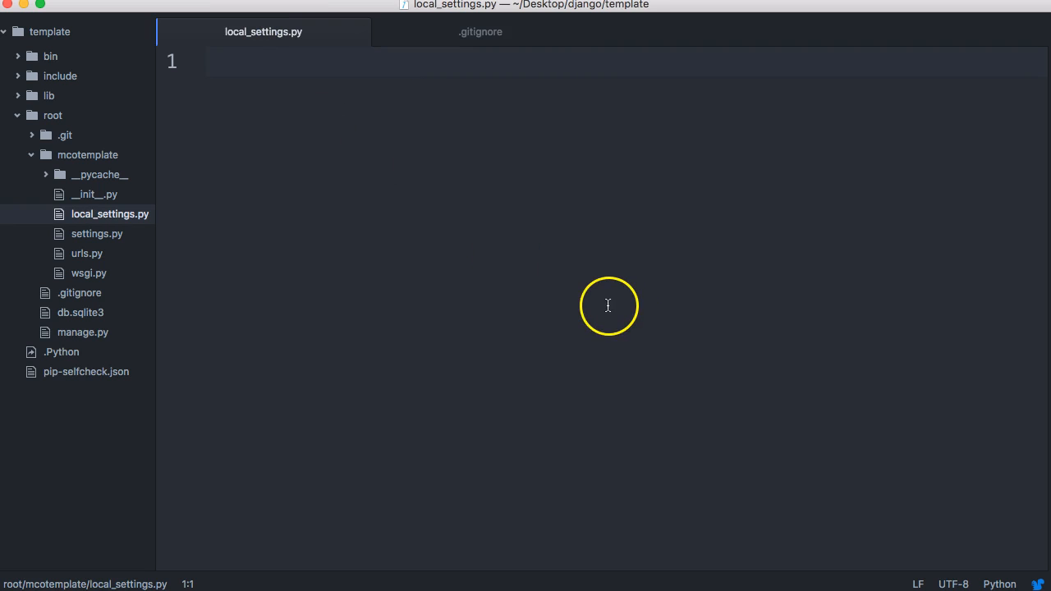
pyautogui.click(290, 71)
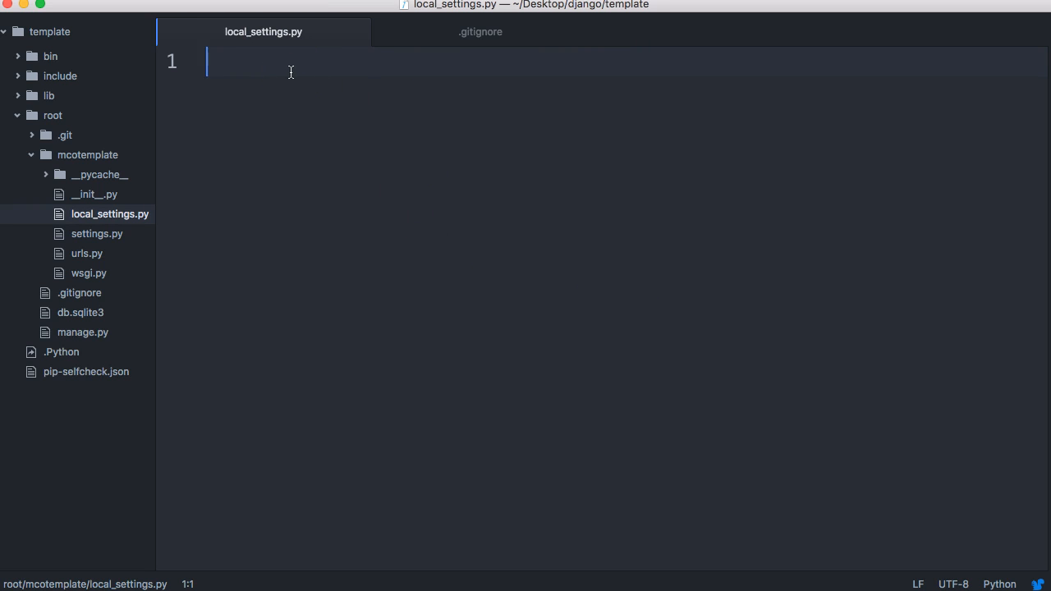
pyautogui.moveTo(297, 115)
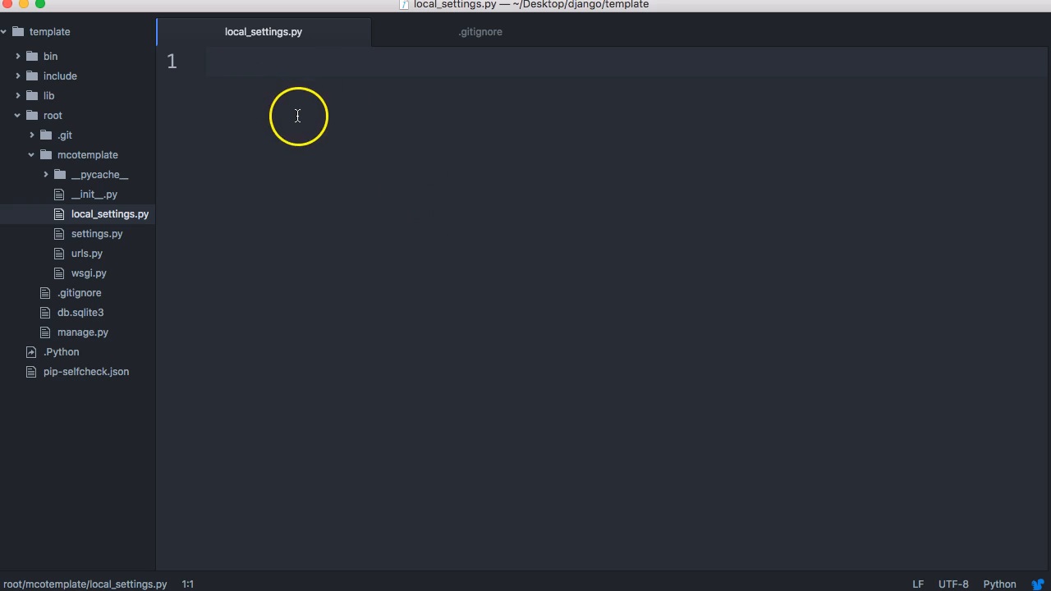
pyautogui.click(296, 62)
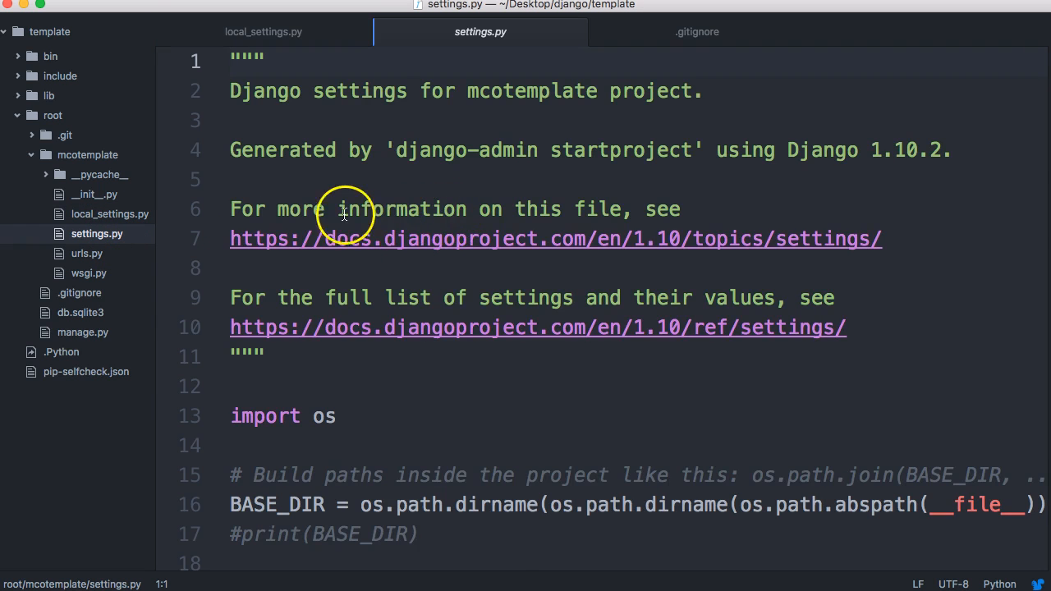
# Append 'try: from local_settings import *' at the end of settings.py
pyautogui.scroll(-3)
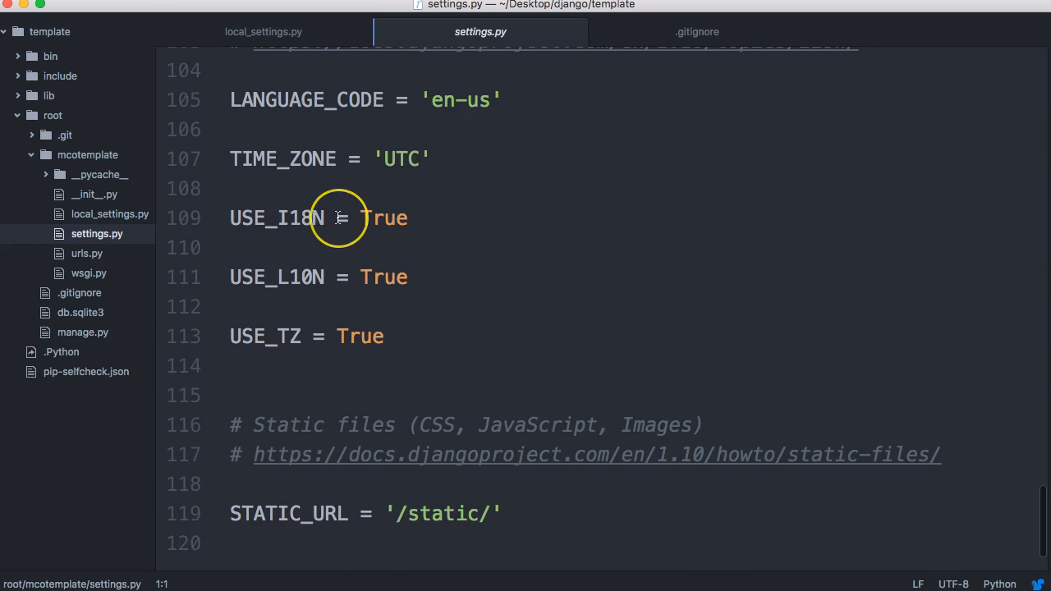
pyautogui.moveTo(337, 218)
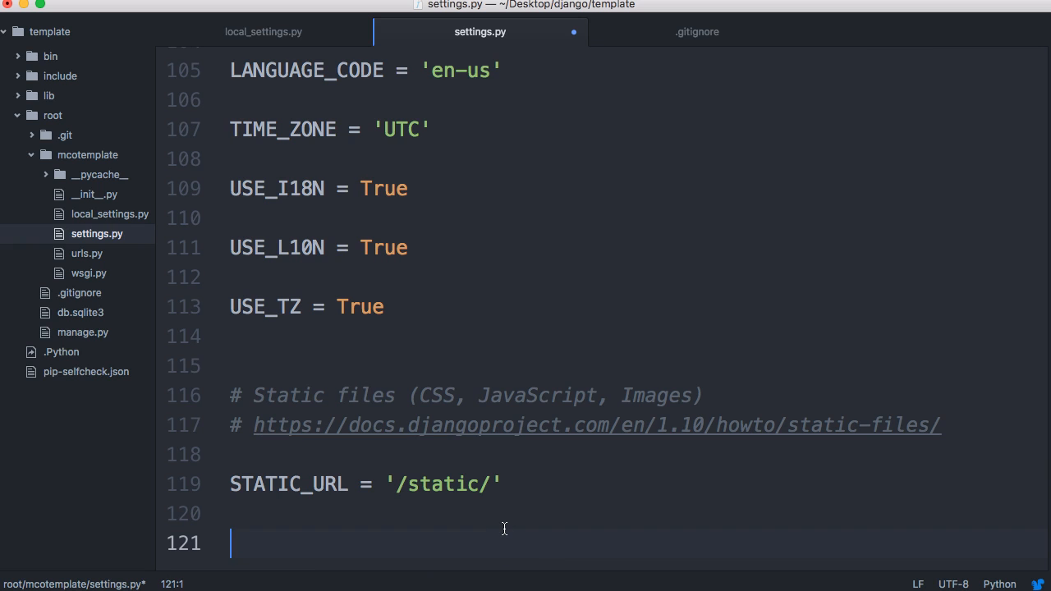
pyautogui.write('try:')
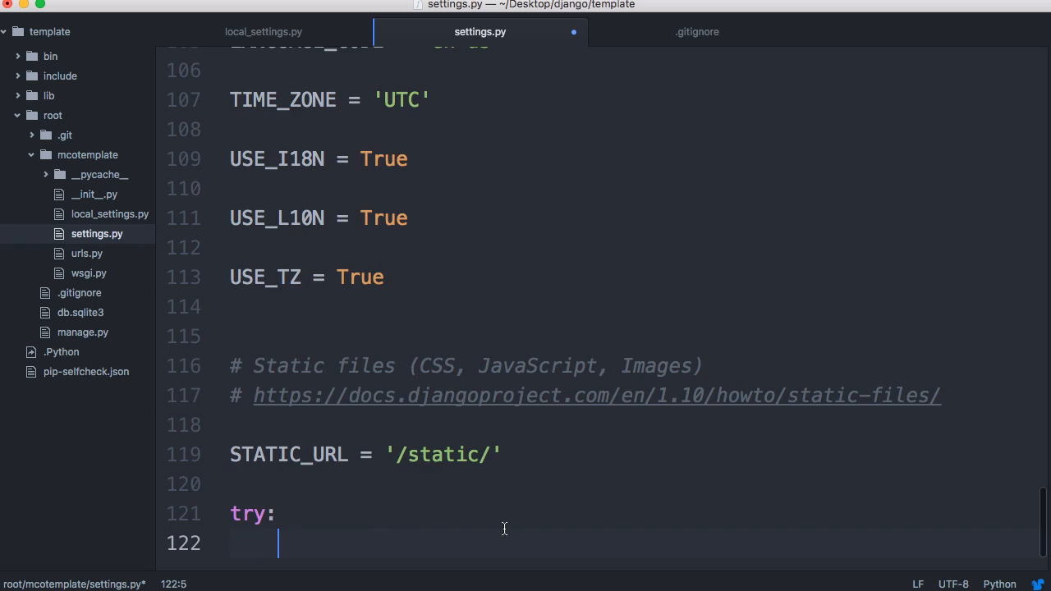
pyautogui.write('from local')
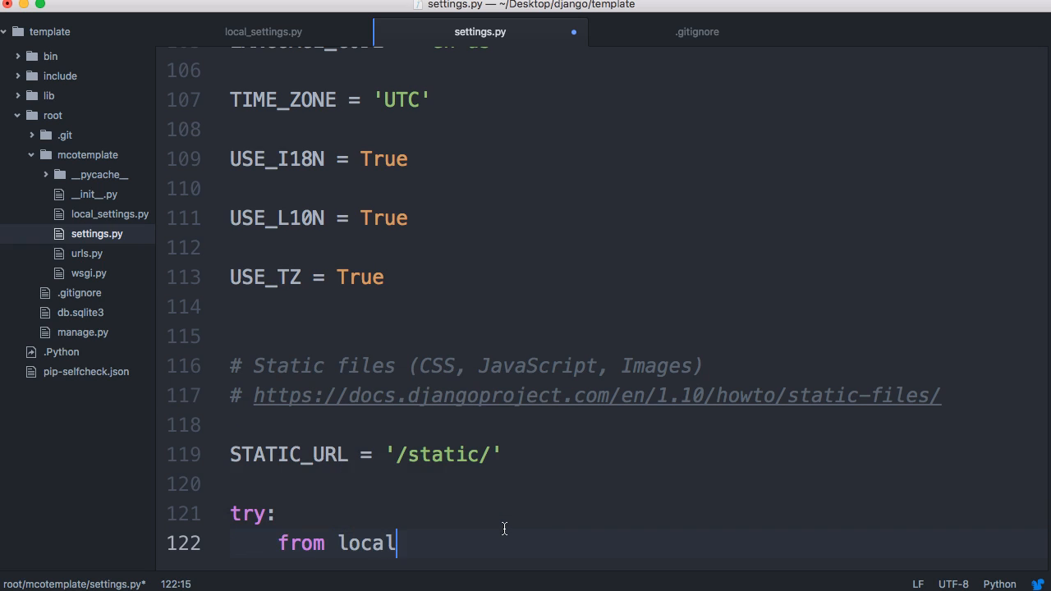
pyautogui.write('_settings')
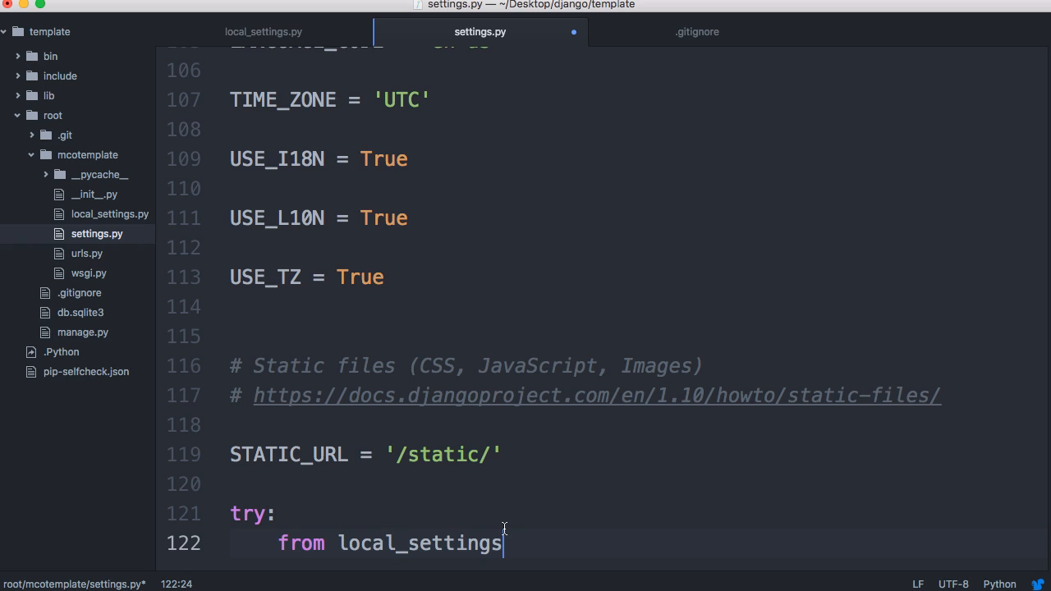
pyautogui.write('import')
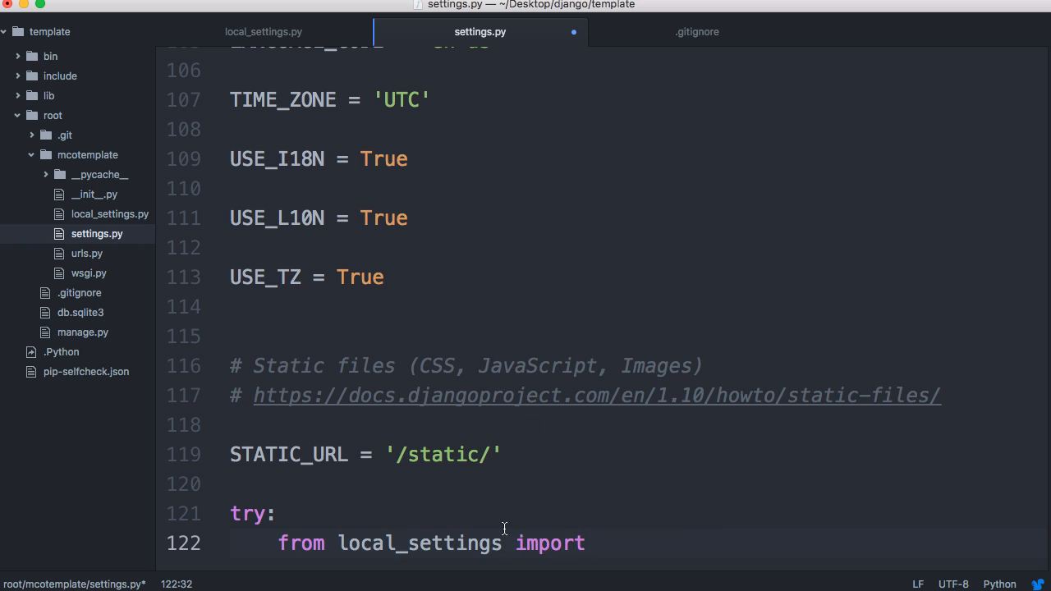
pyautogui.write('*')
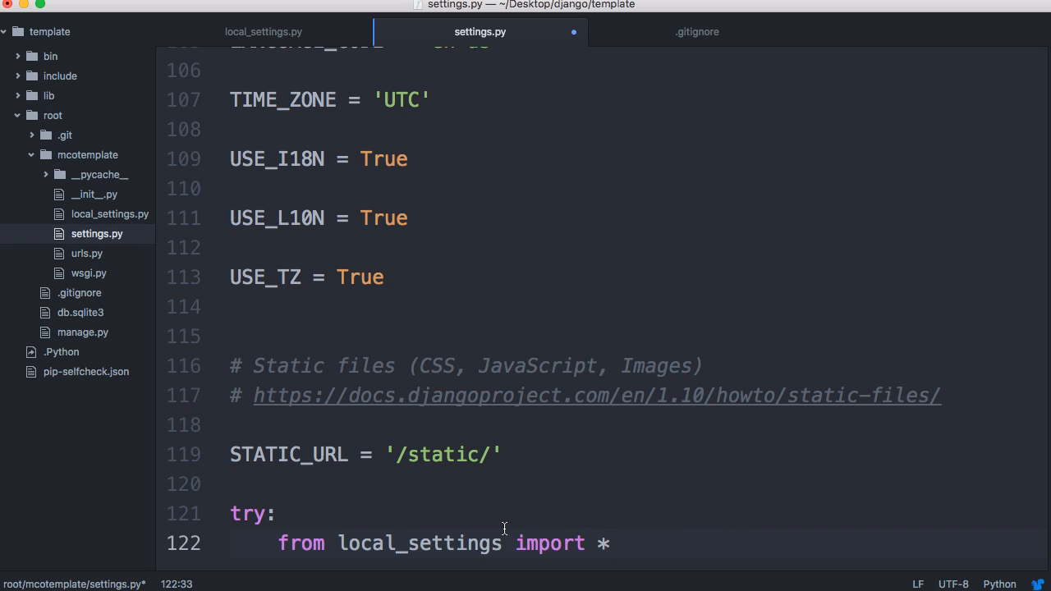
pyautogui.moveTo(368, 550)
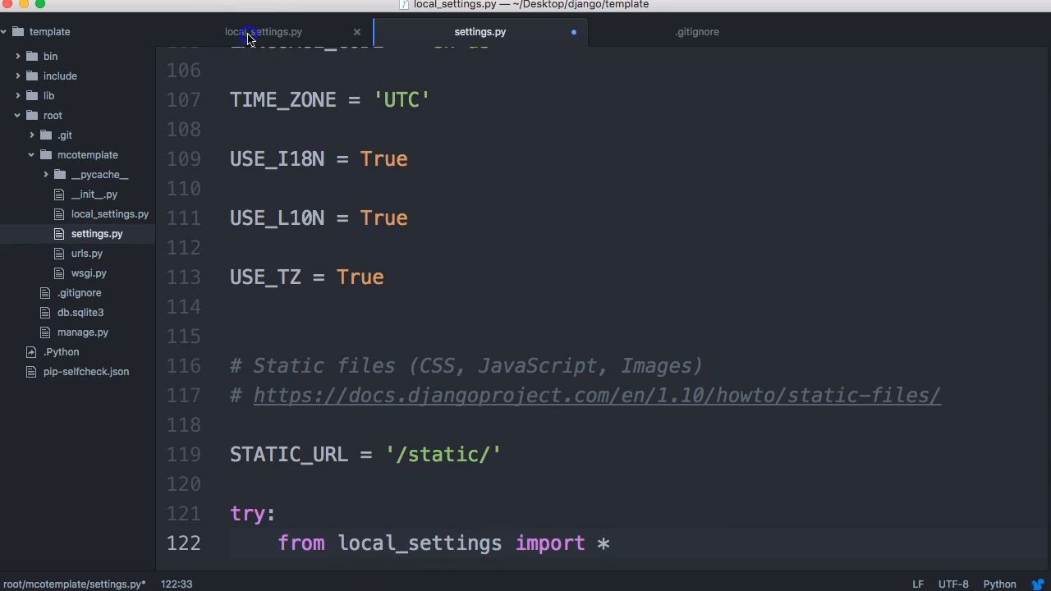
# Finish the block with 'except ImportError: pass' after glancing at local_settings.py
pyautogui.click(263, 31)
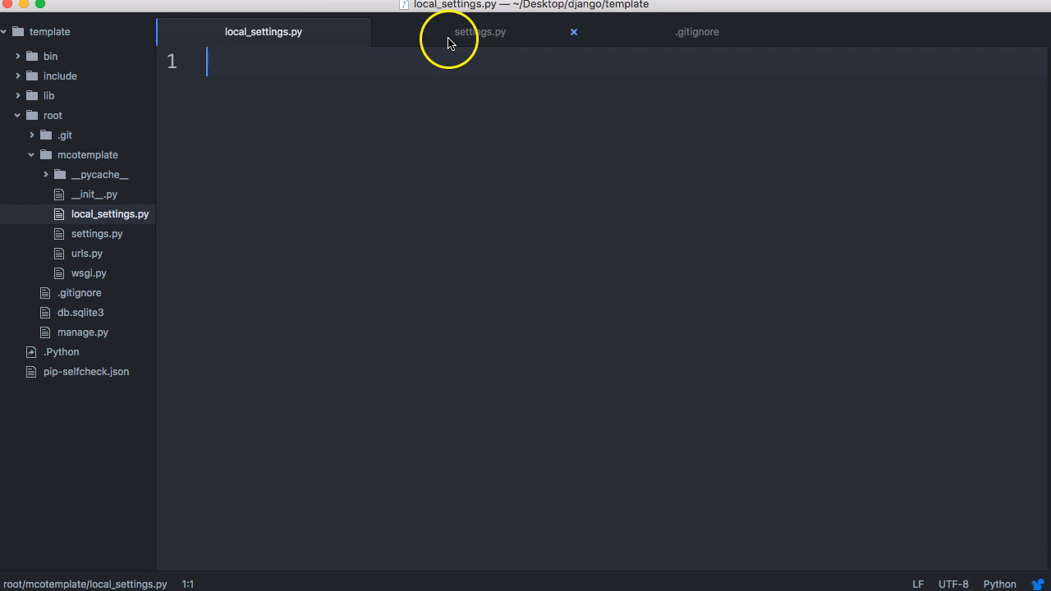
pyautogui.click(480, 32)
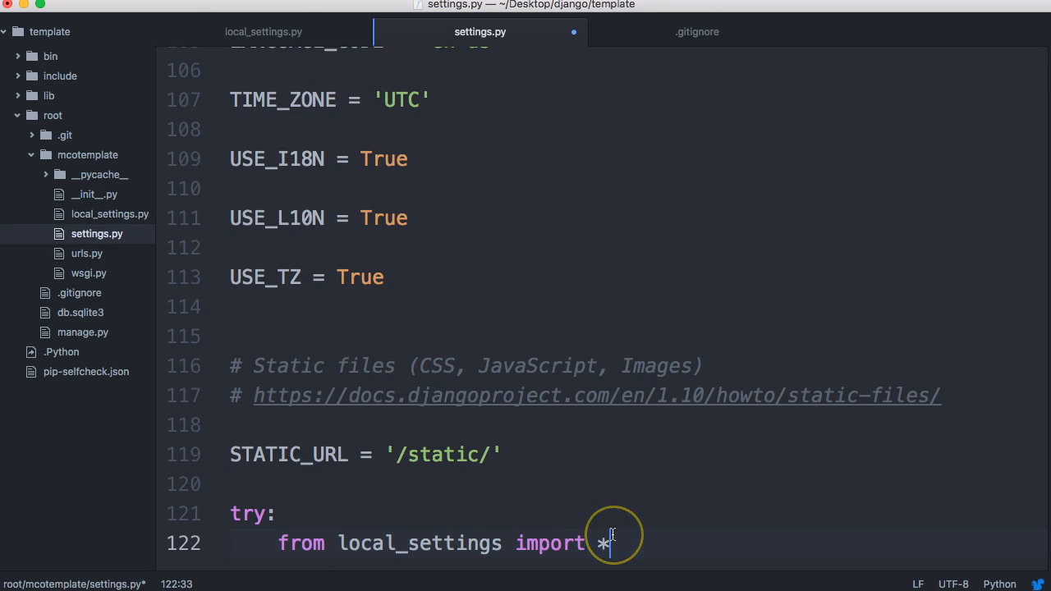
pyautogui.write('except')
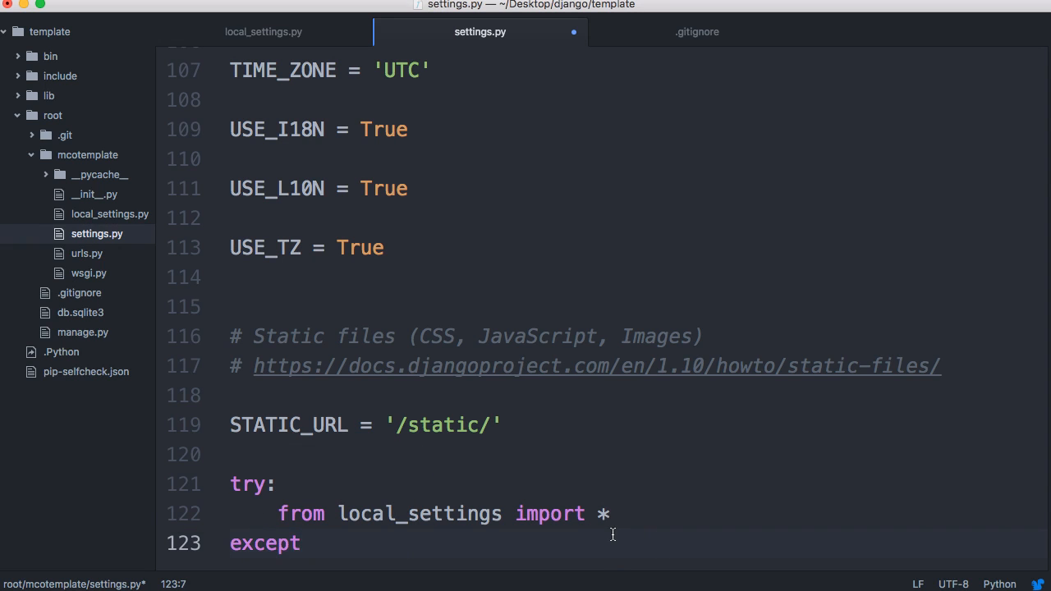
pyautogui.write('Import')
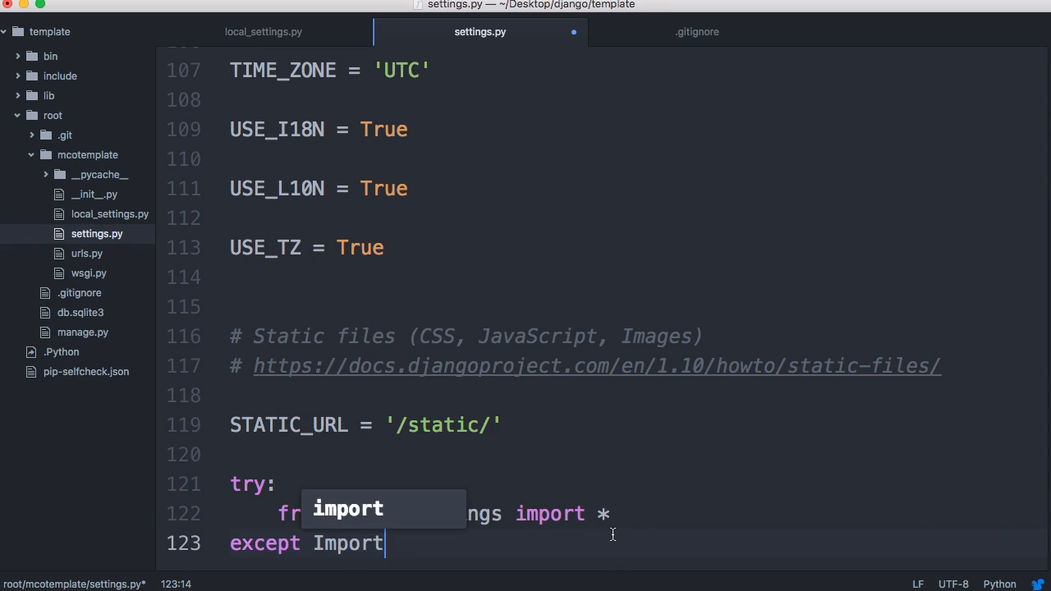
pyautogui.write('Error')
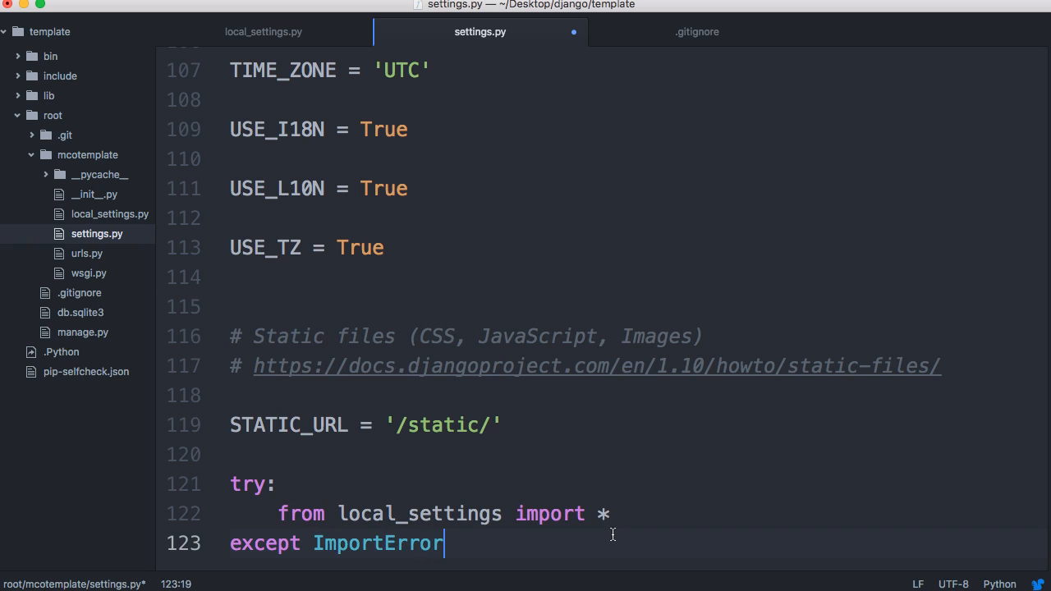
pyautogui.write('pass')
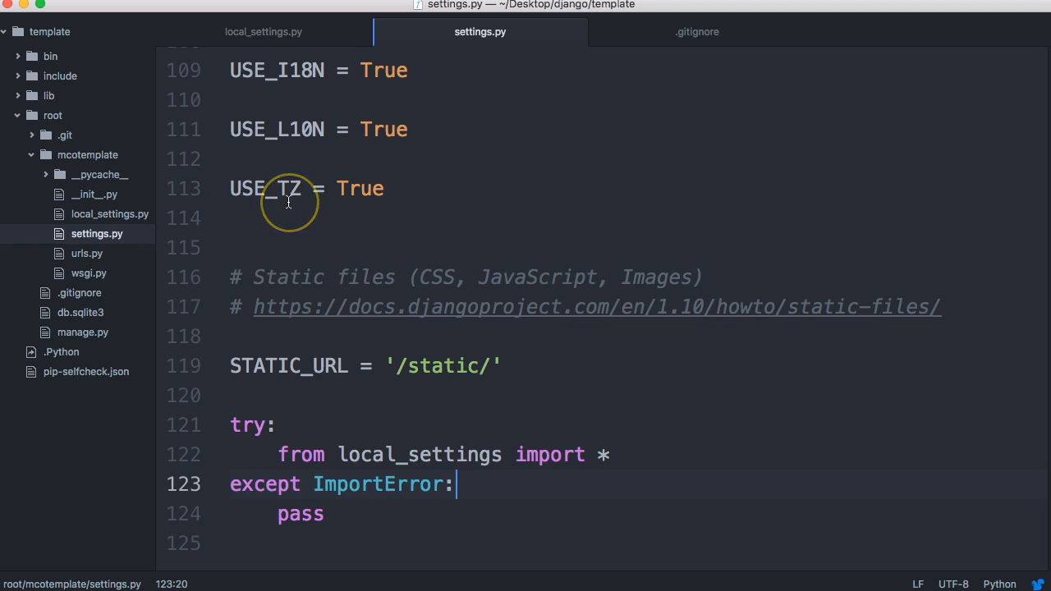
pyautogui.moveTo(237, 425)
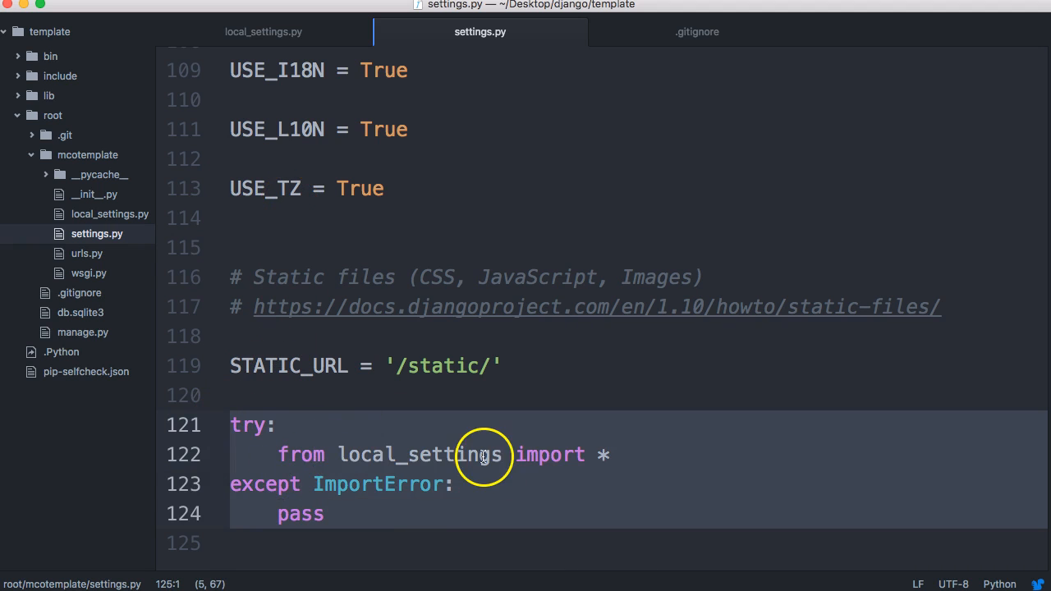
pyautogui.moveTo(514, 458)
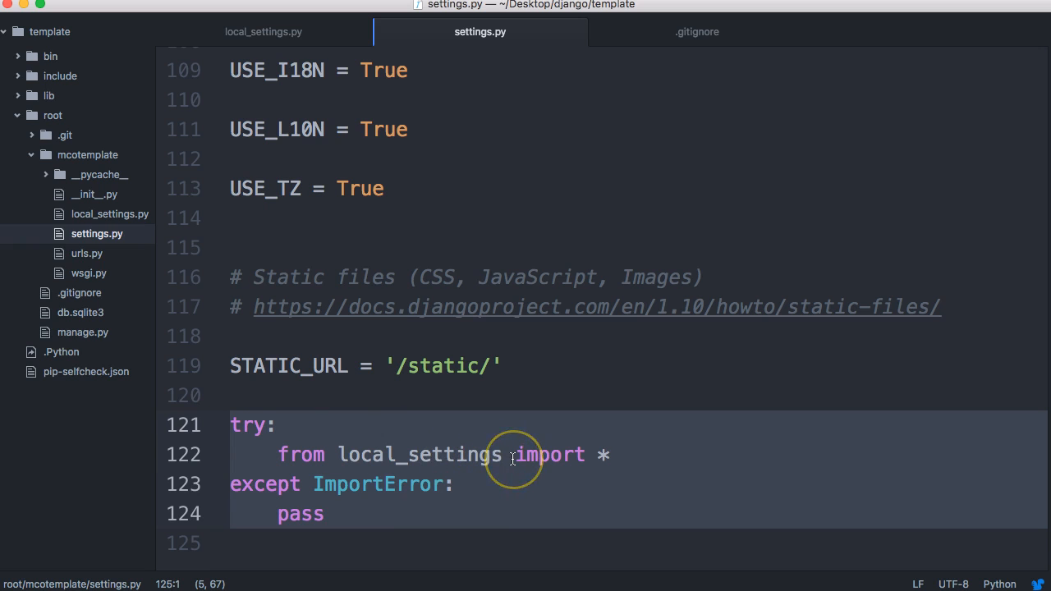
pyautogui.moveTo(513, 456)
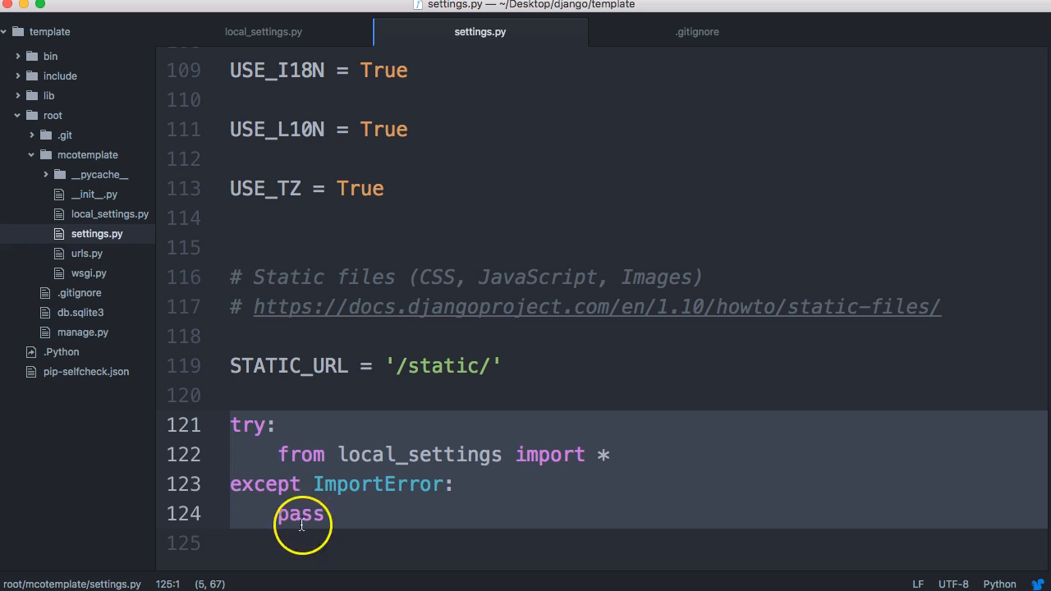
pyautogui.moveTo(275, 510)
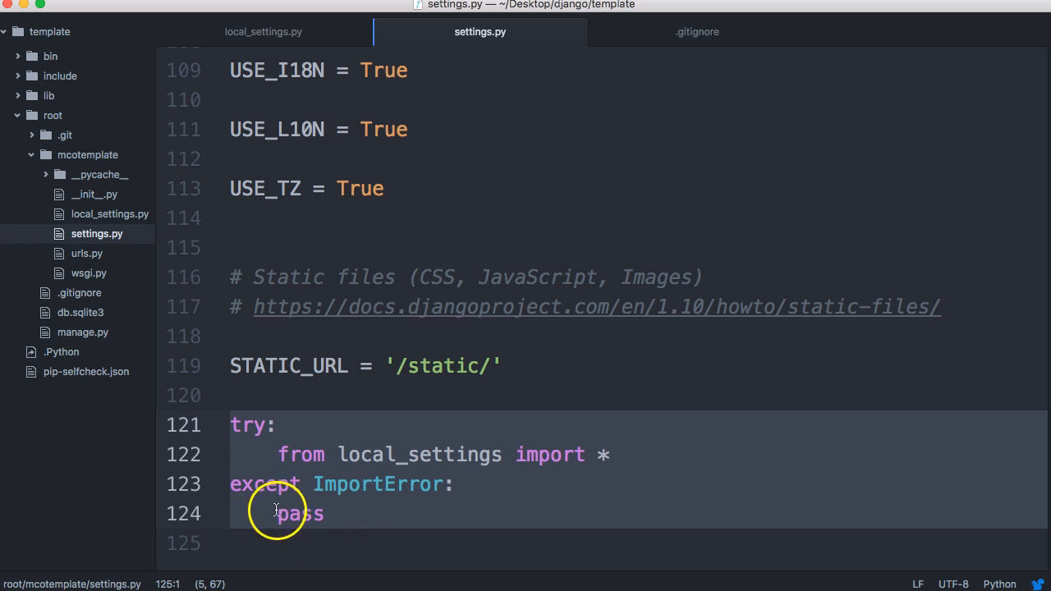
pyautogui.moveTo(358, 520)
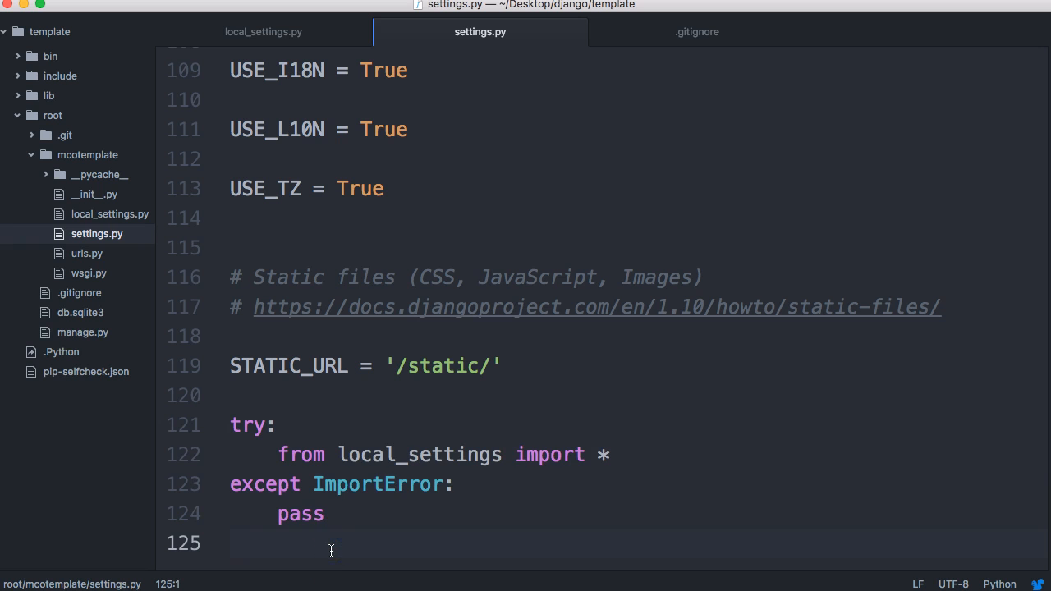
# Delete the trailing blank line after pass and scroll up to the DATABASES section
pyautogui.press('backspace')
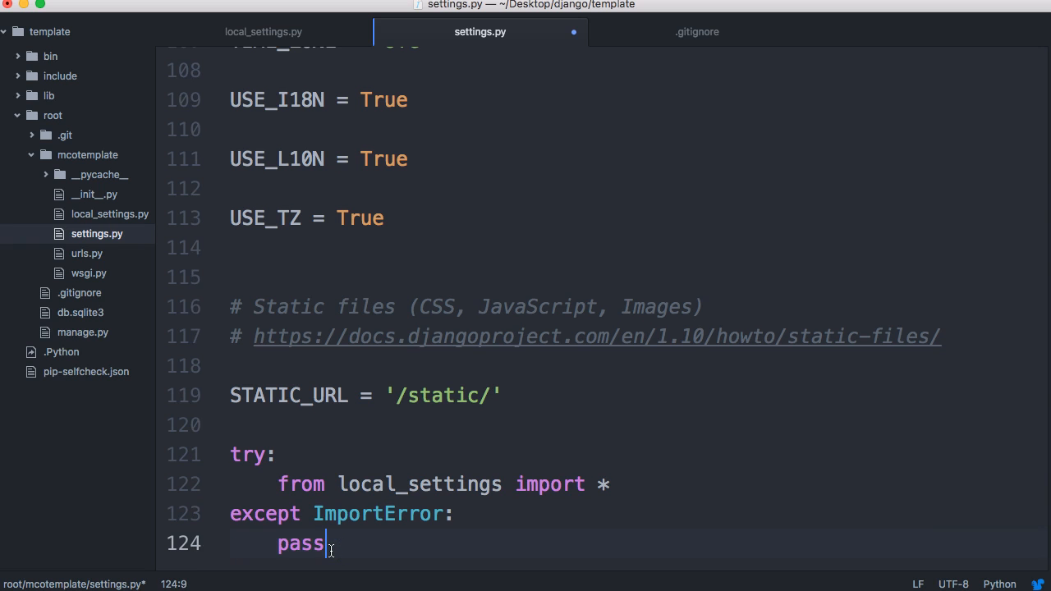
pyautogui.scroll(3)
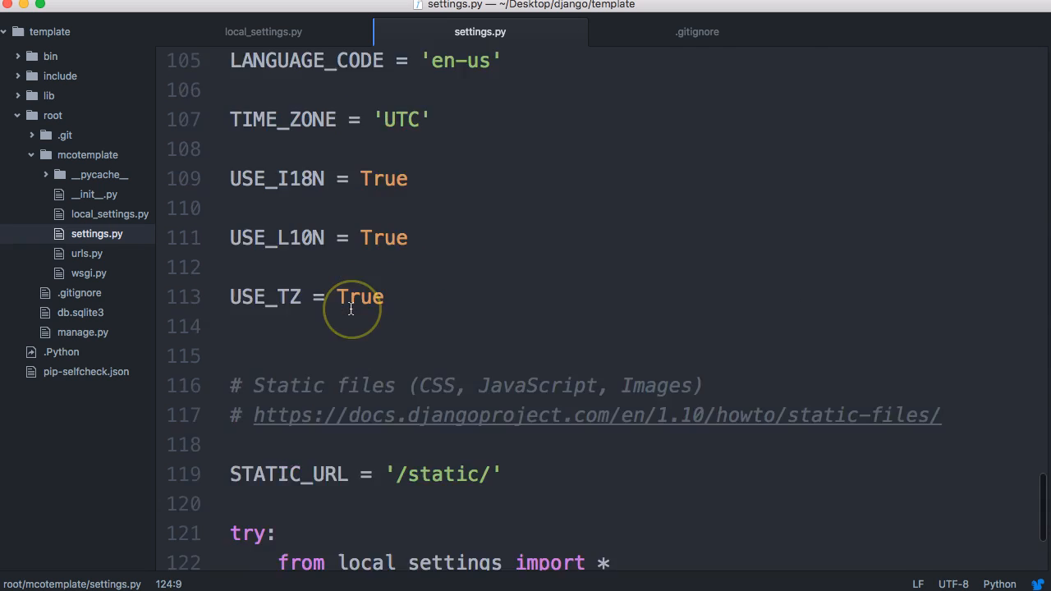
pyautogui.scroll(3)
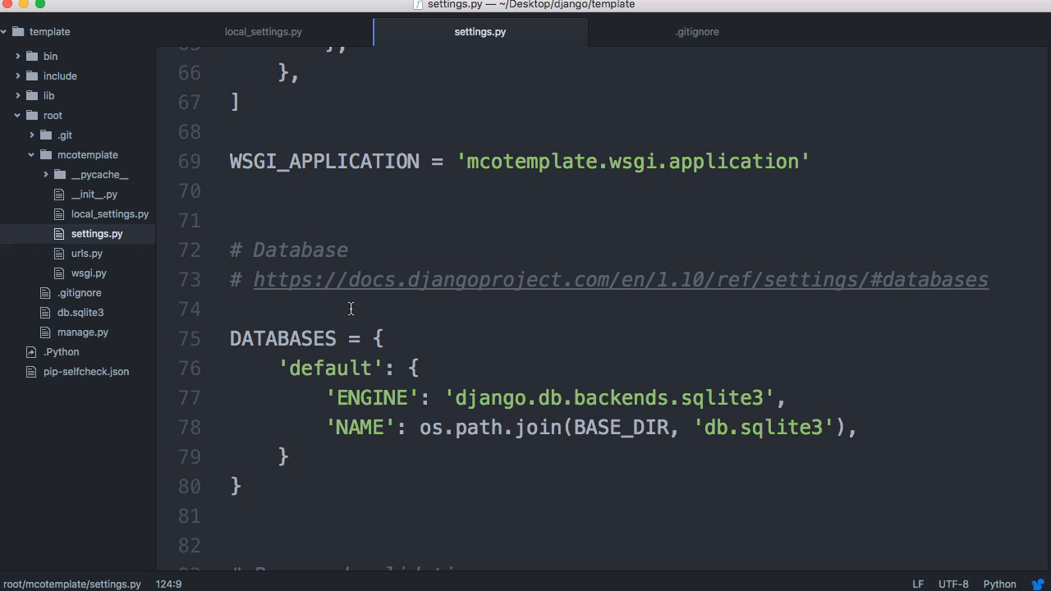
pyautogui.moveTo(378, 322)
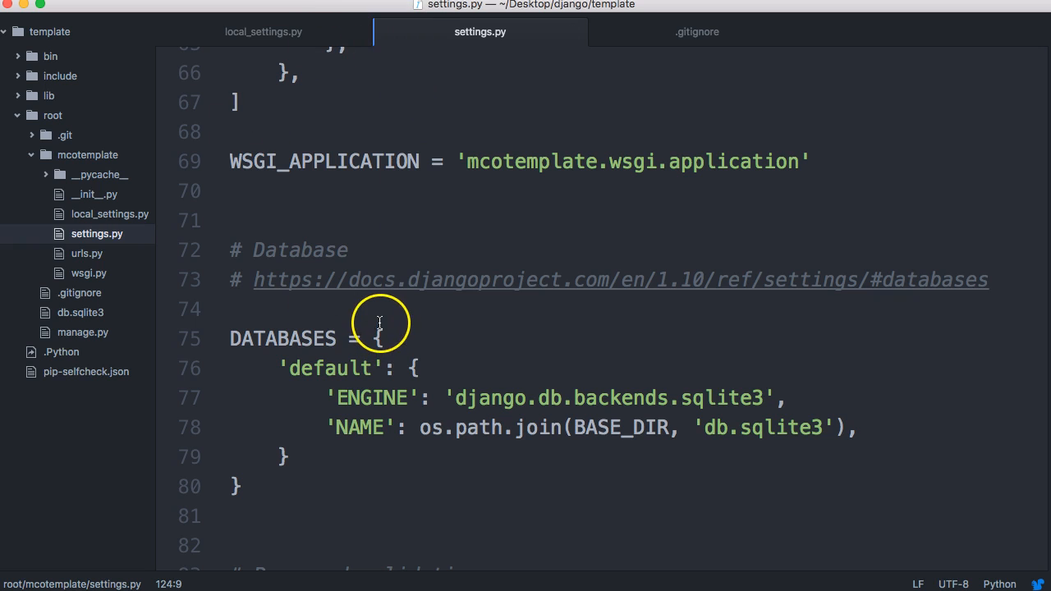
pyautogui.moveTo(354, 338)
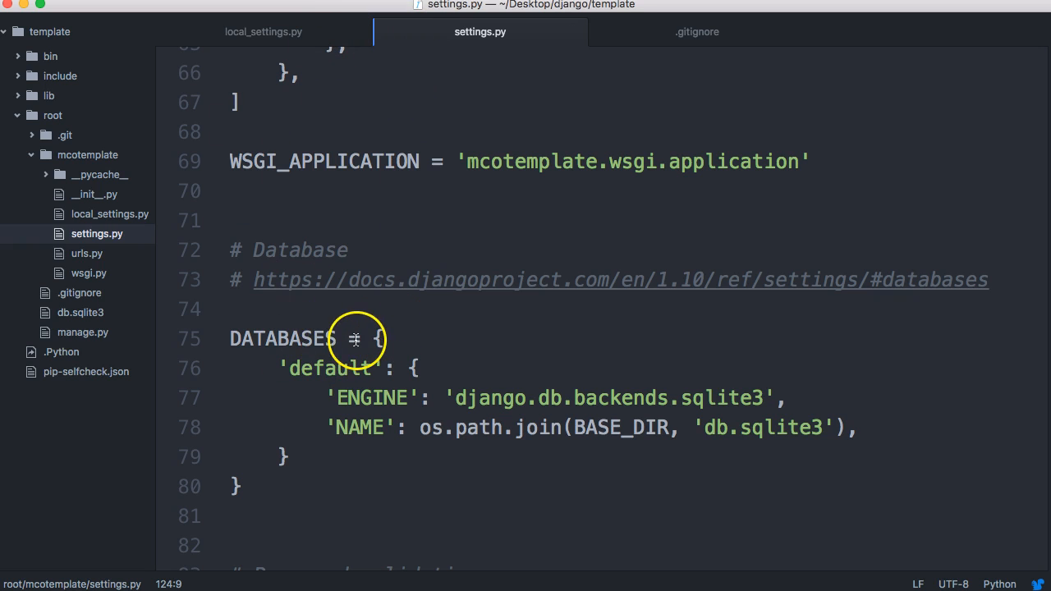